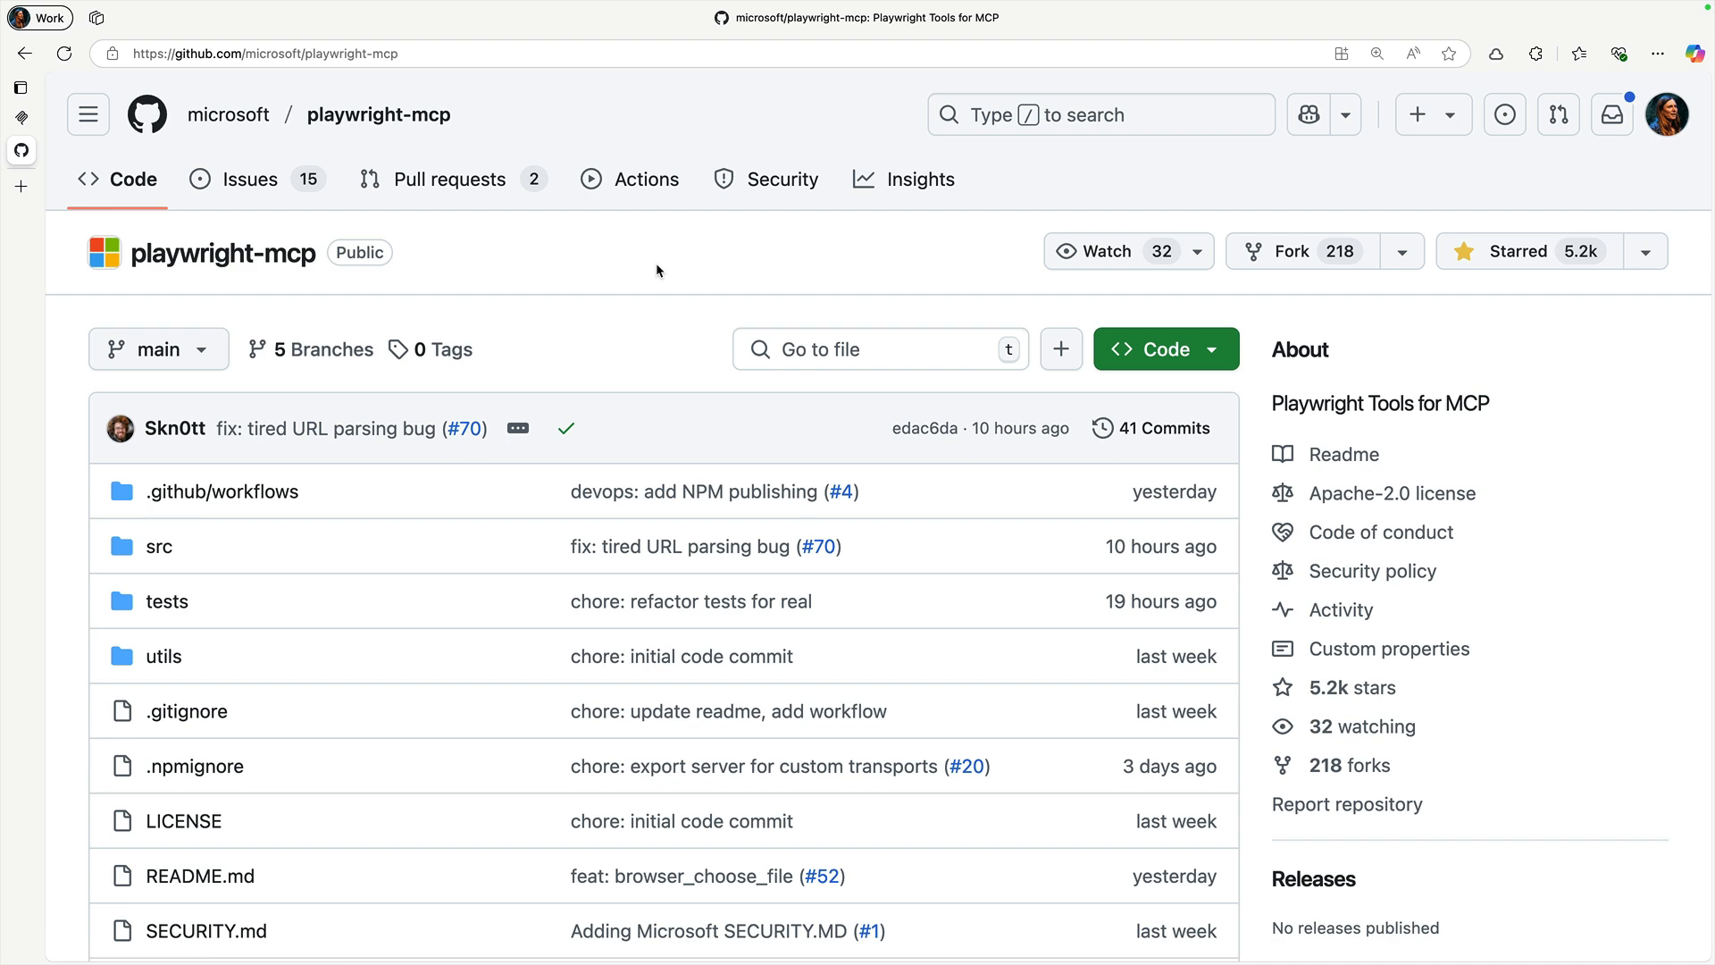
# Scroll the microsoft/playwright-mcp repo page past the file list to the README features
pyautogui.scroll(-3)
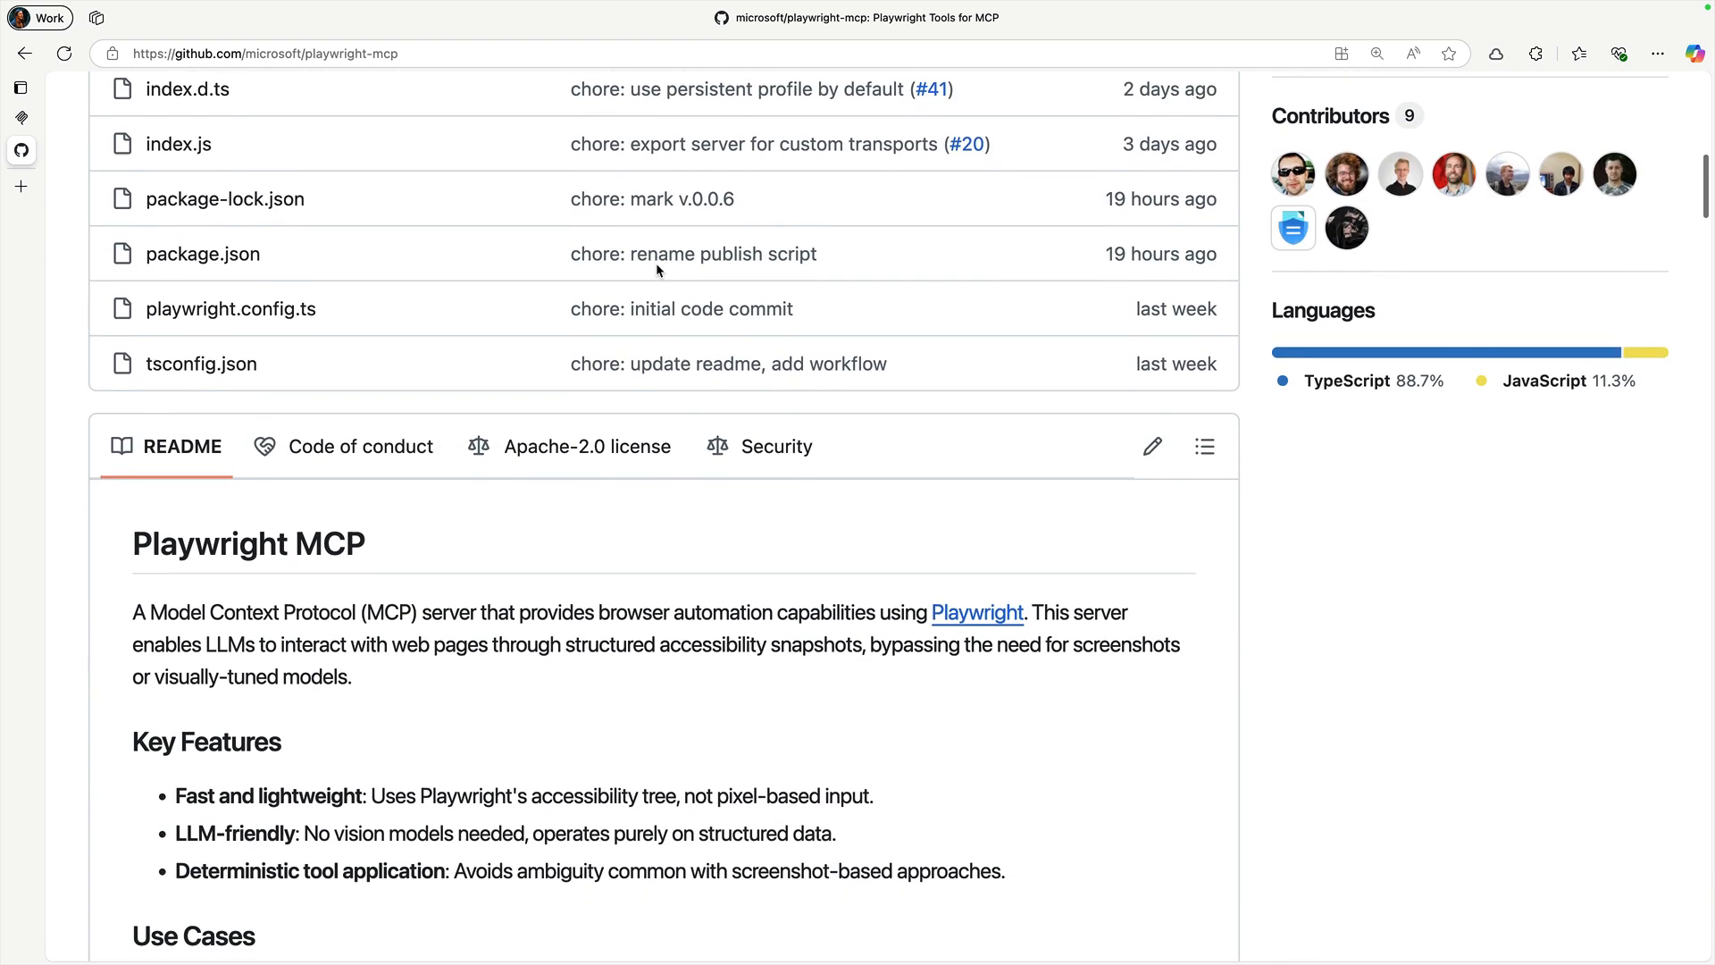
pyautogui.scroll(-3)
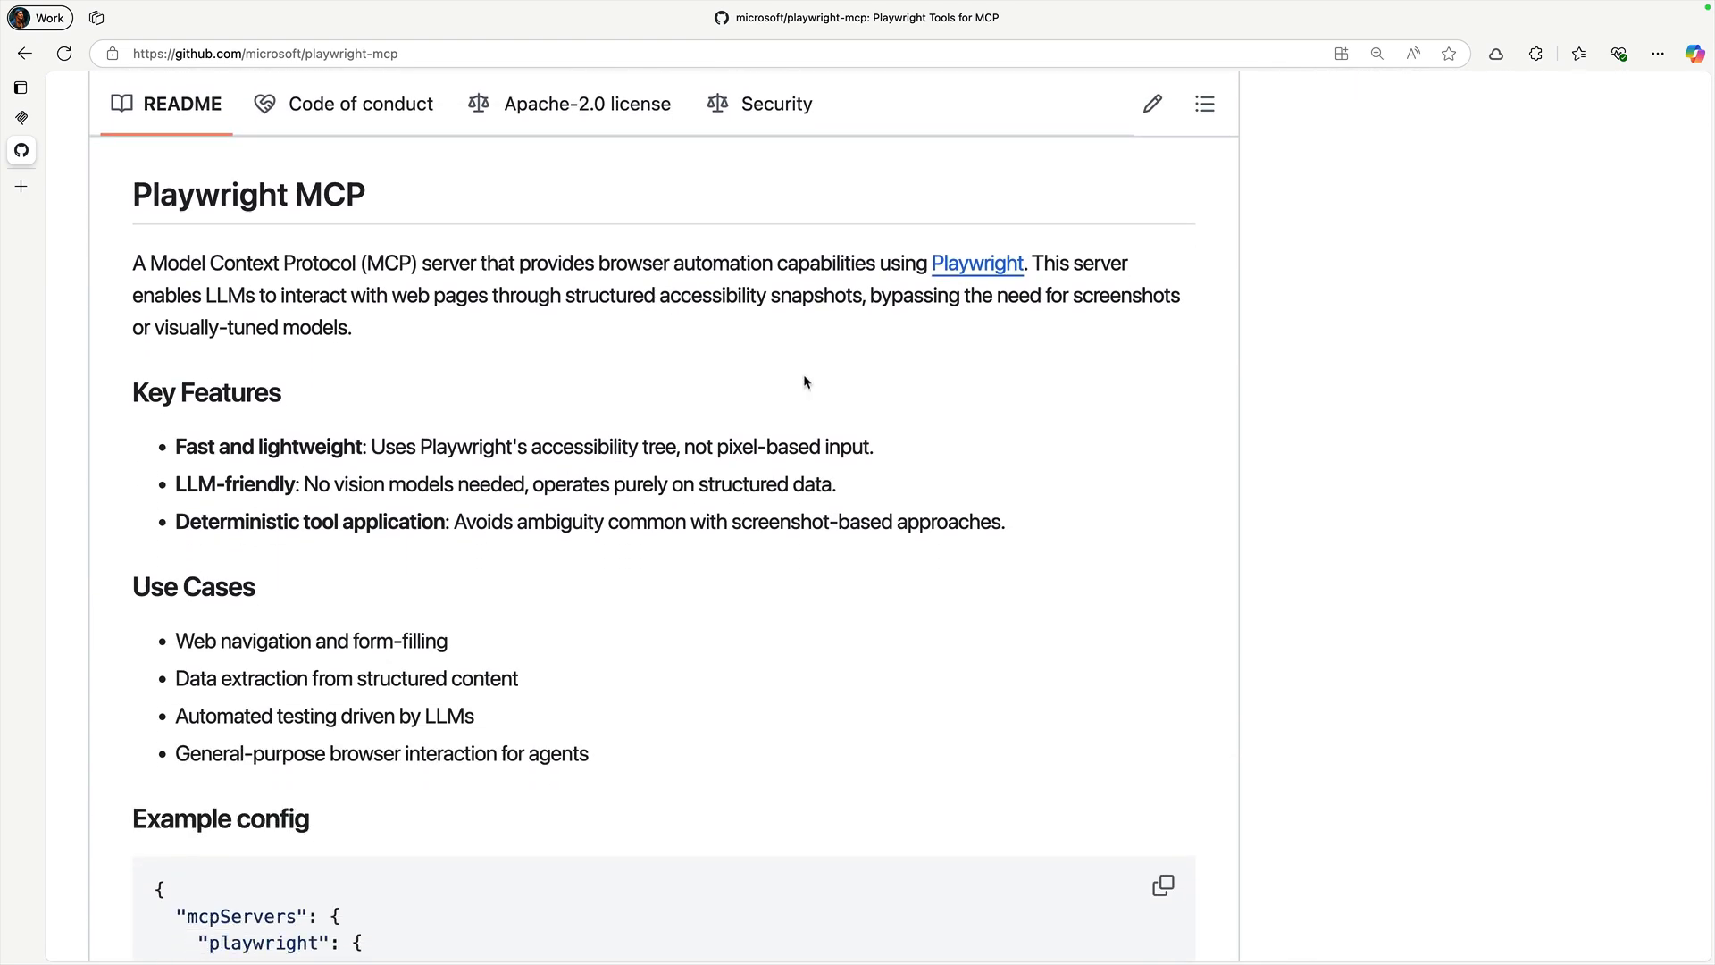
pyautogui.moveTo(1285, 438)
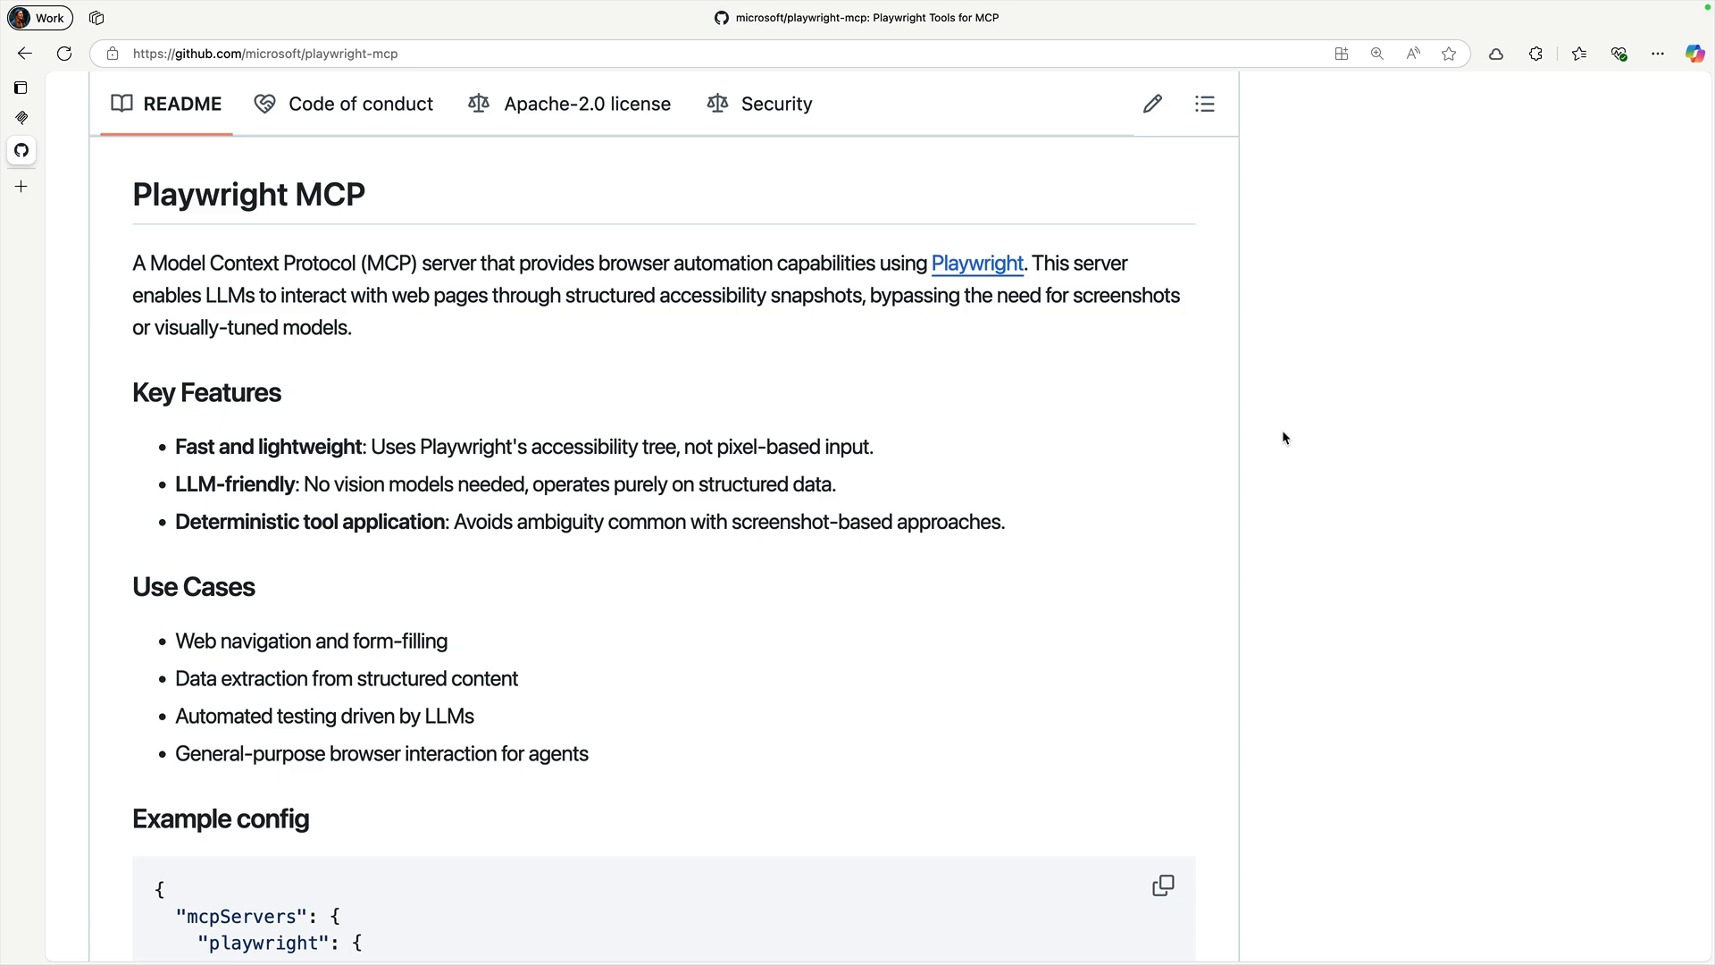
# Scroll the README through config, installation and tool modes to the Snapshot Mode tools
pyautogui.scroll(-3)
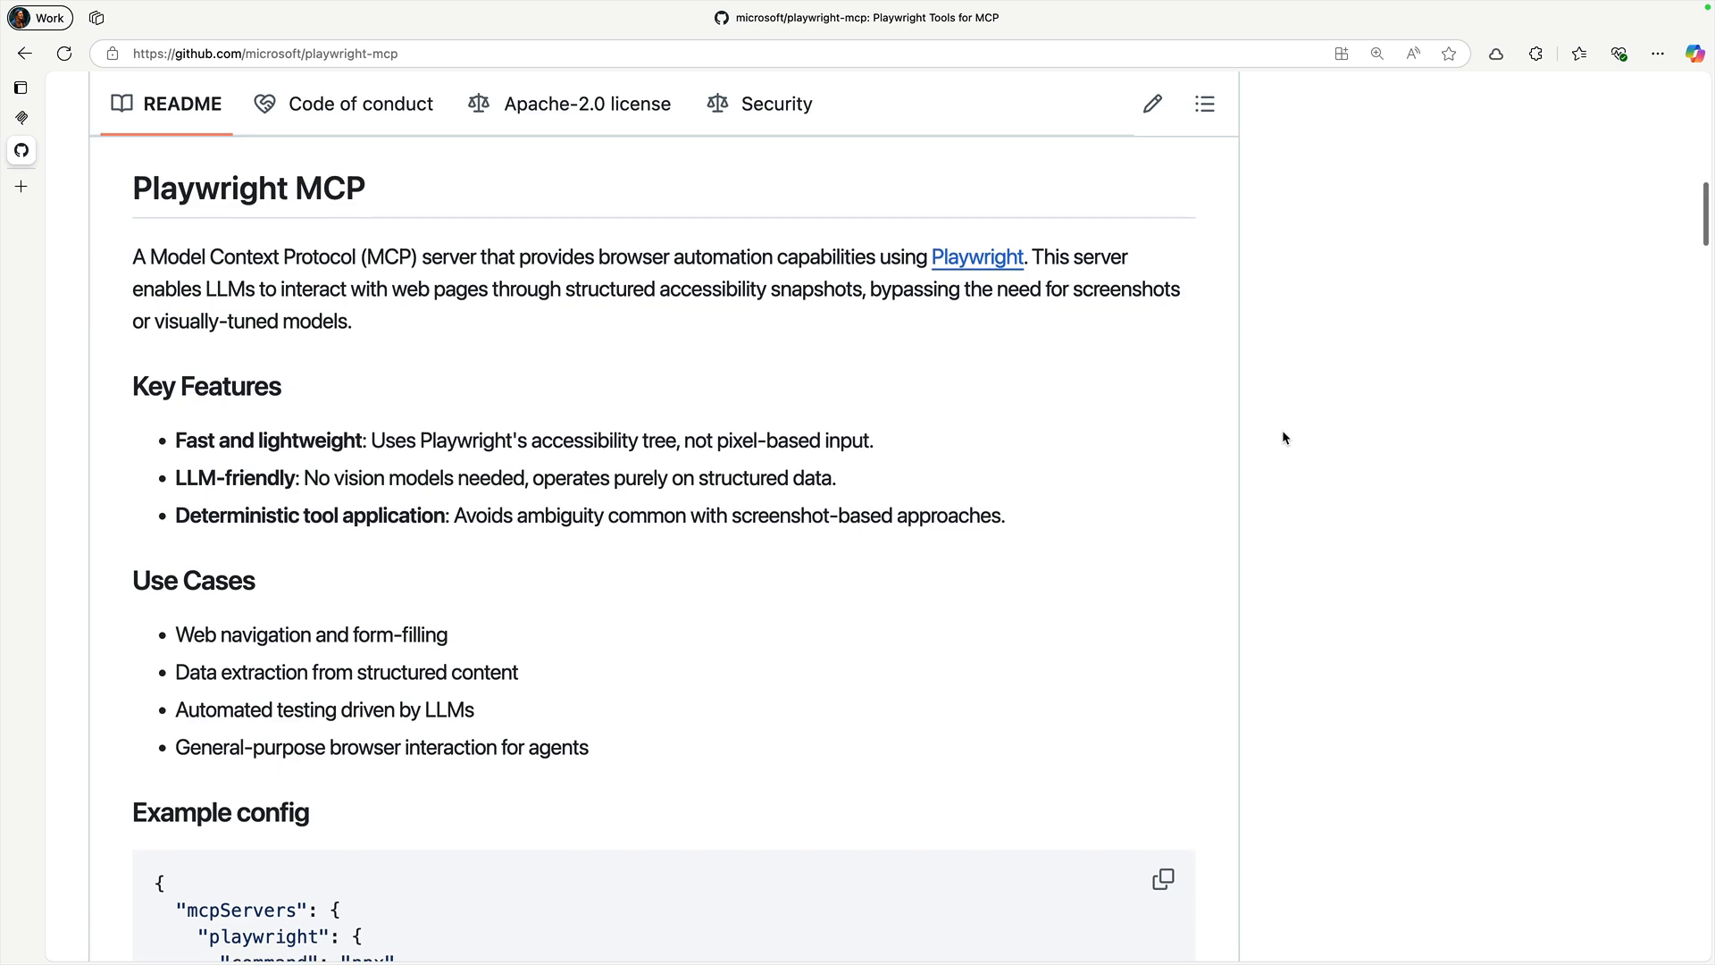
pyautogui.scroll(-3)
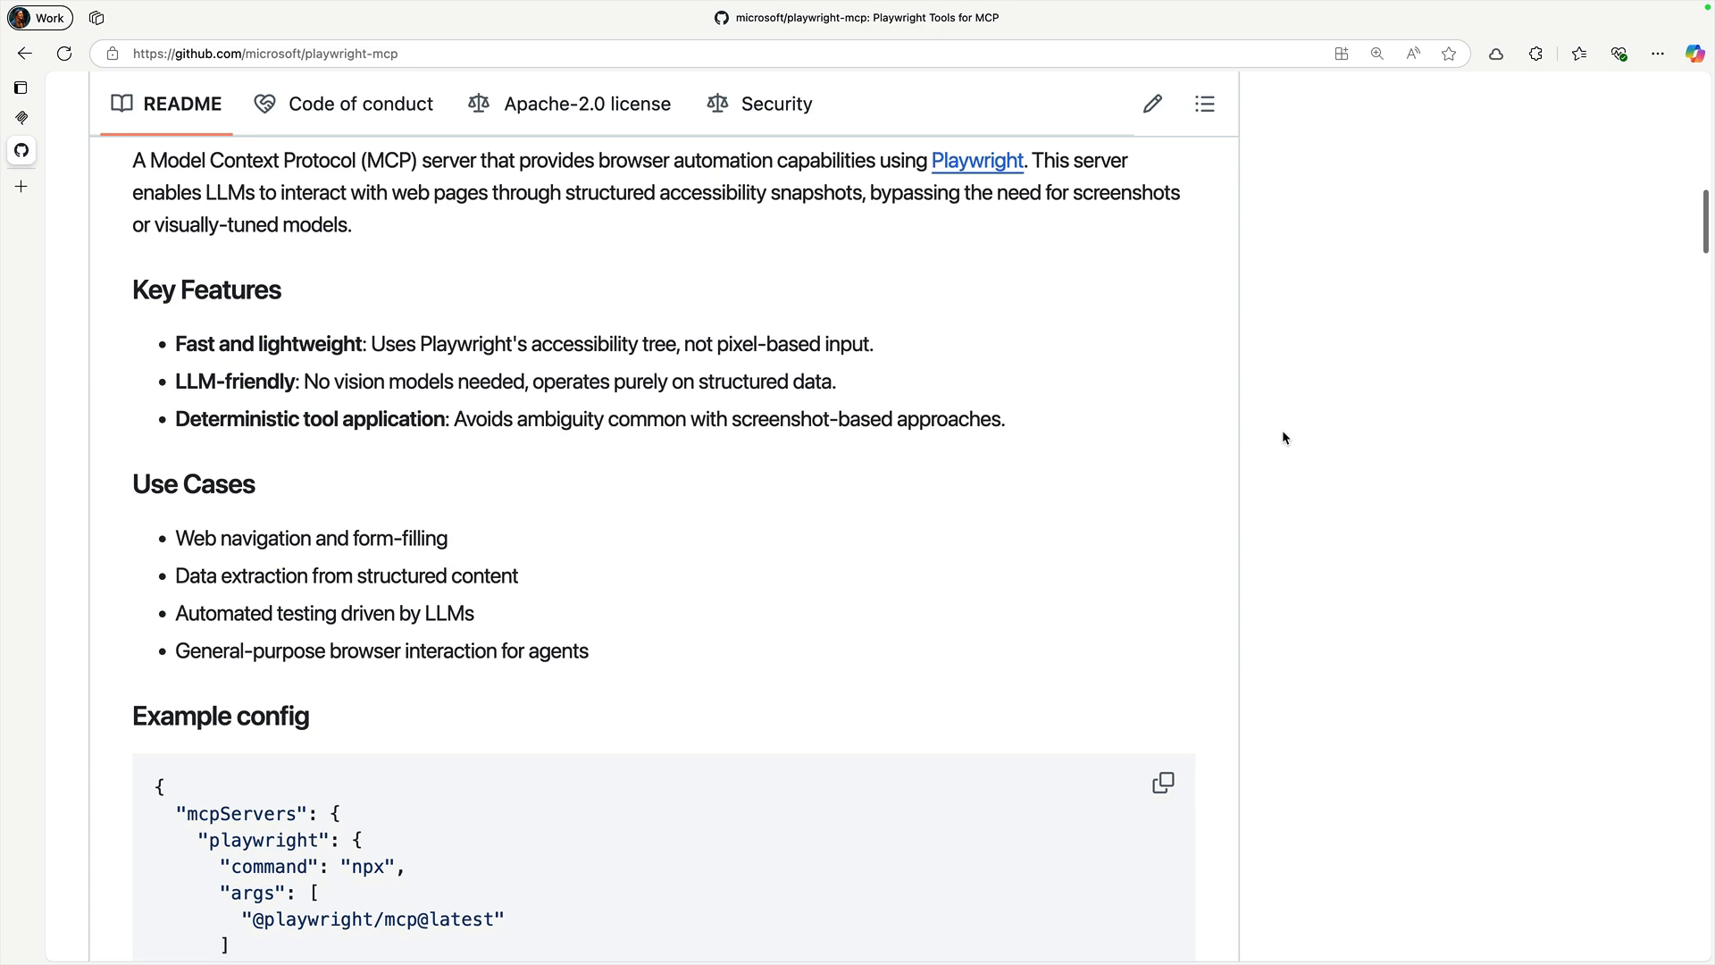
pyautogui.scroll(-3)
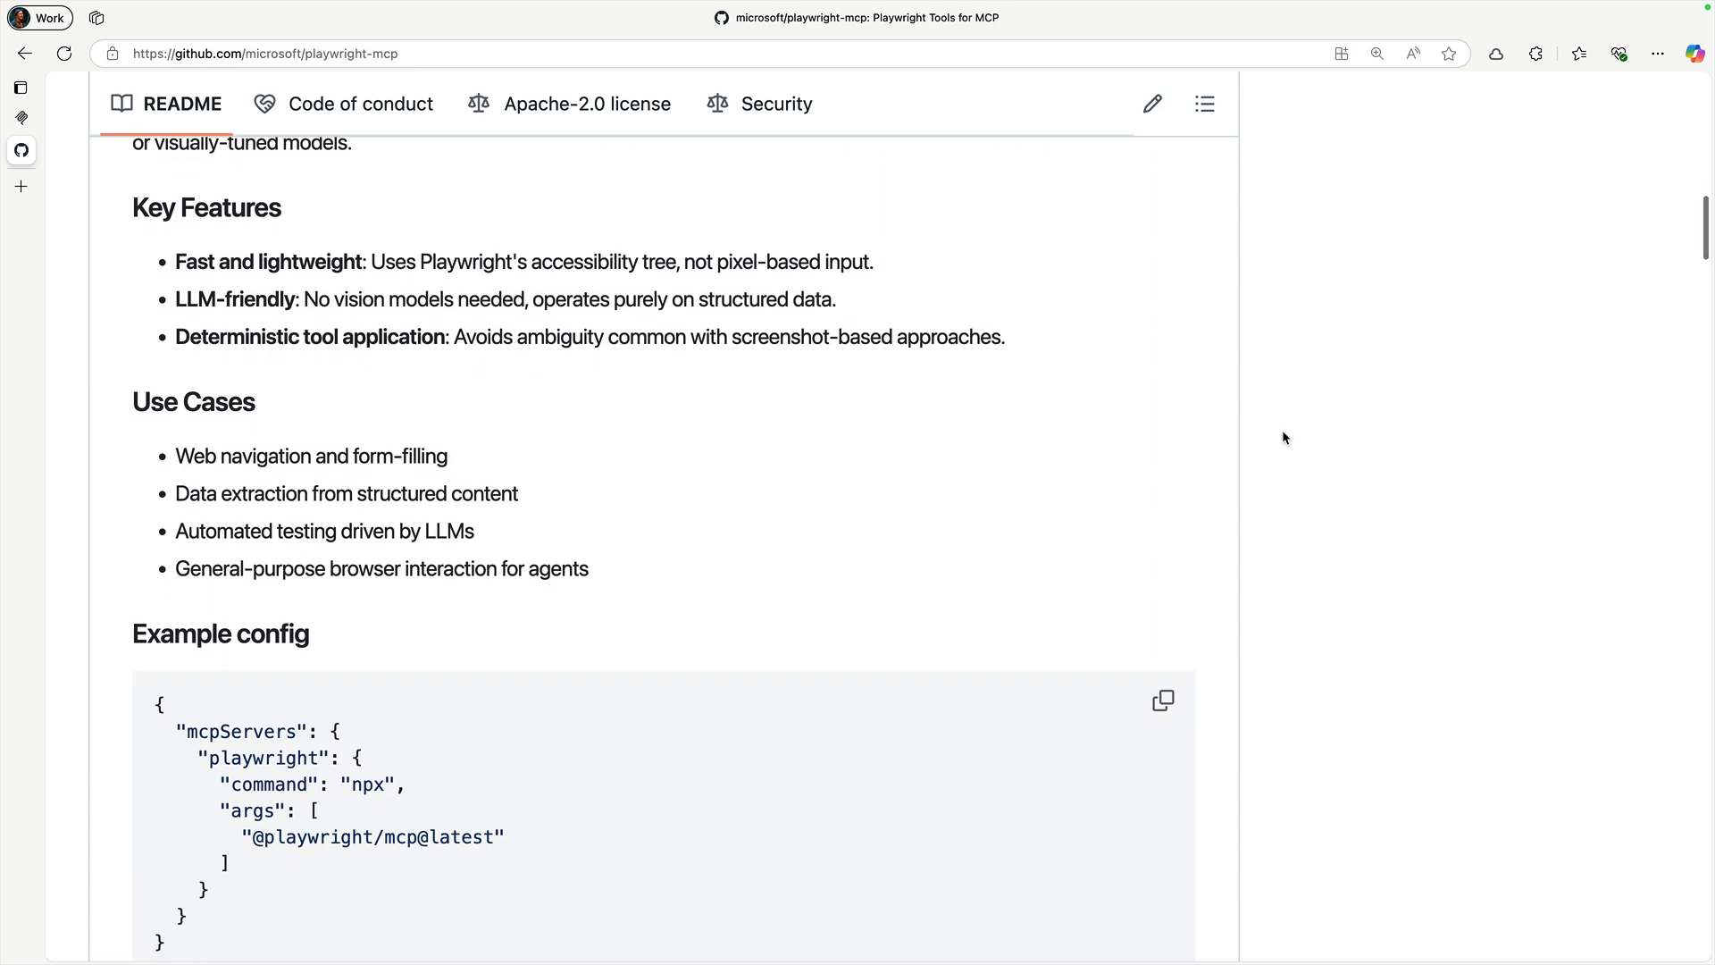
pyautogui.scroll(-3)
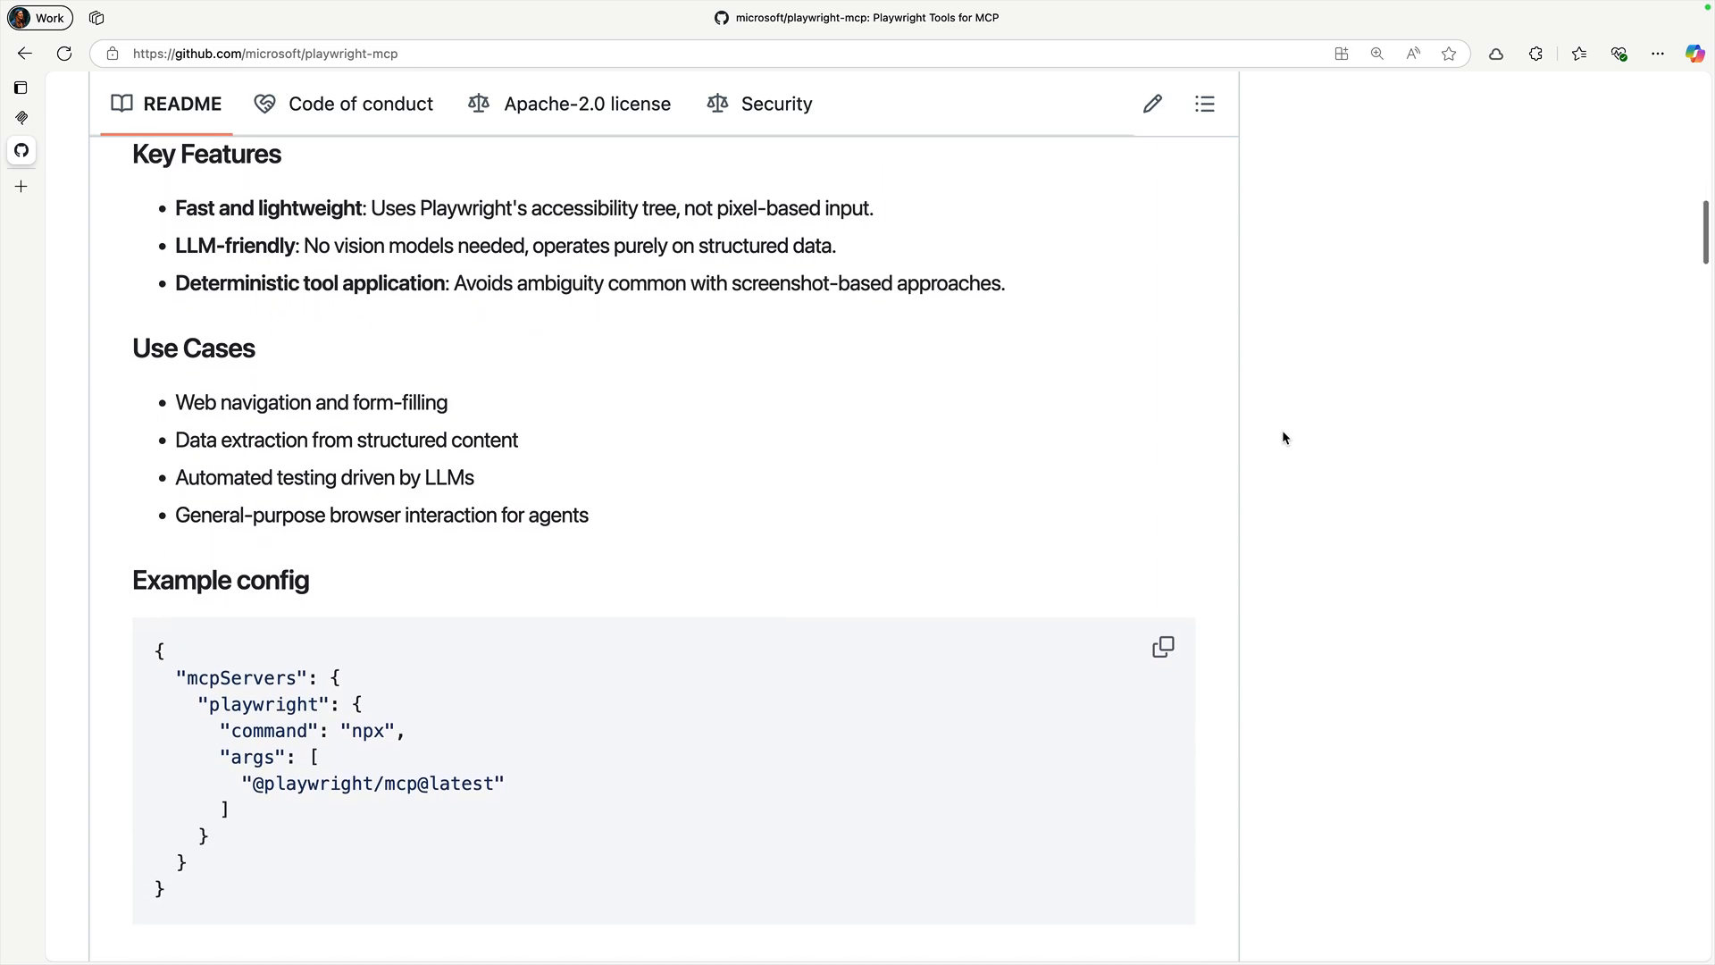
pyautogui.scroll(-3)
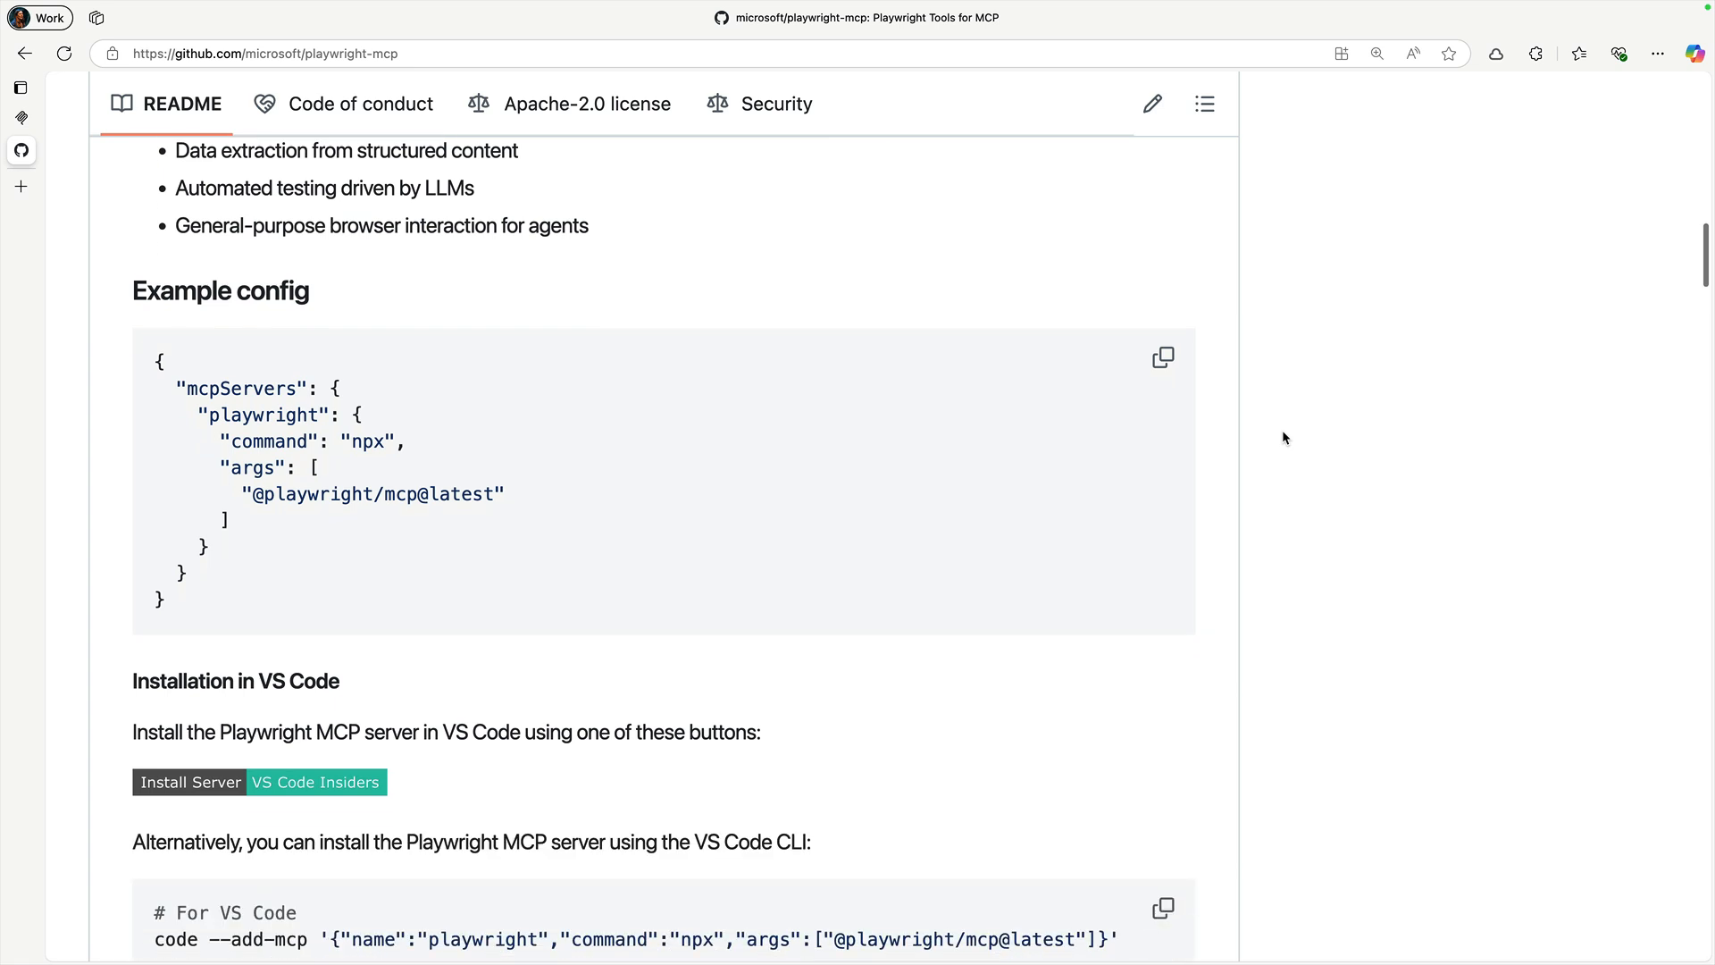
pyautogui.scroll(-3)
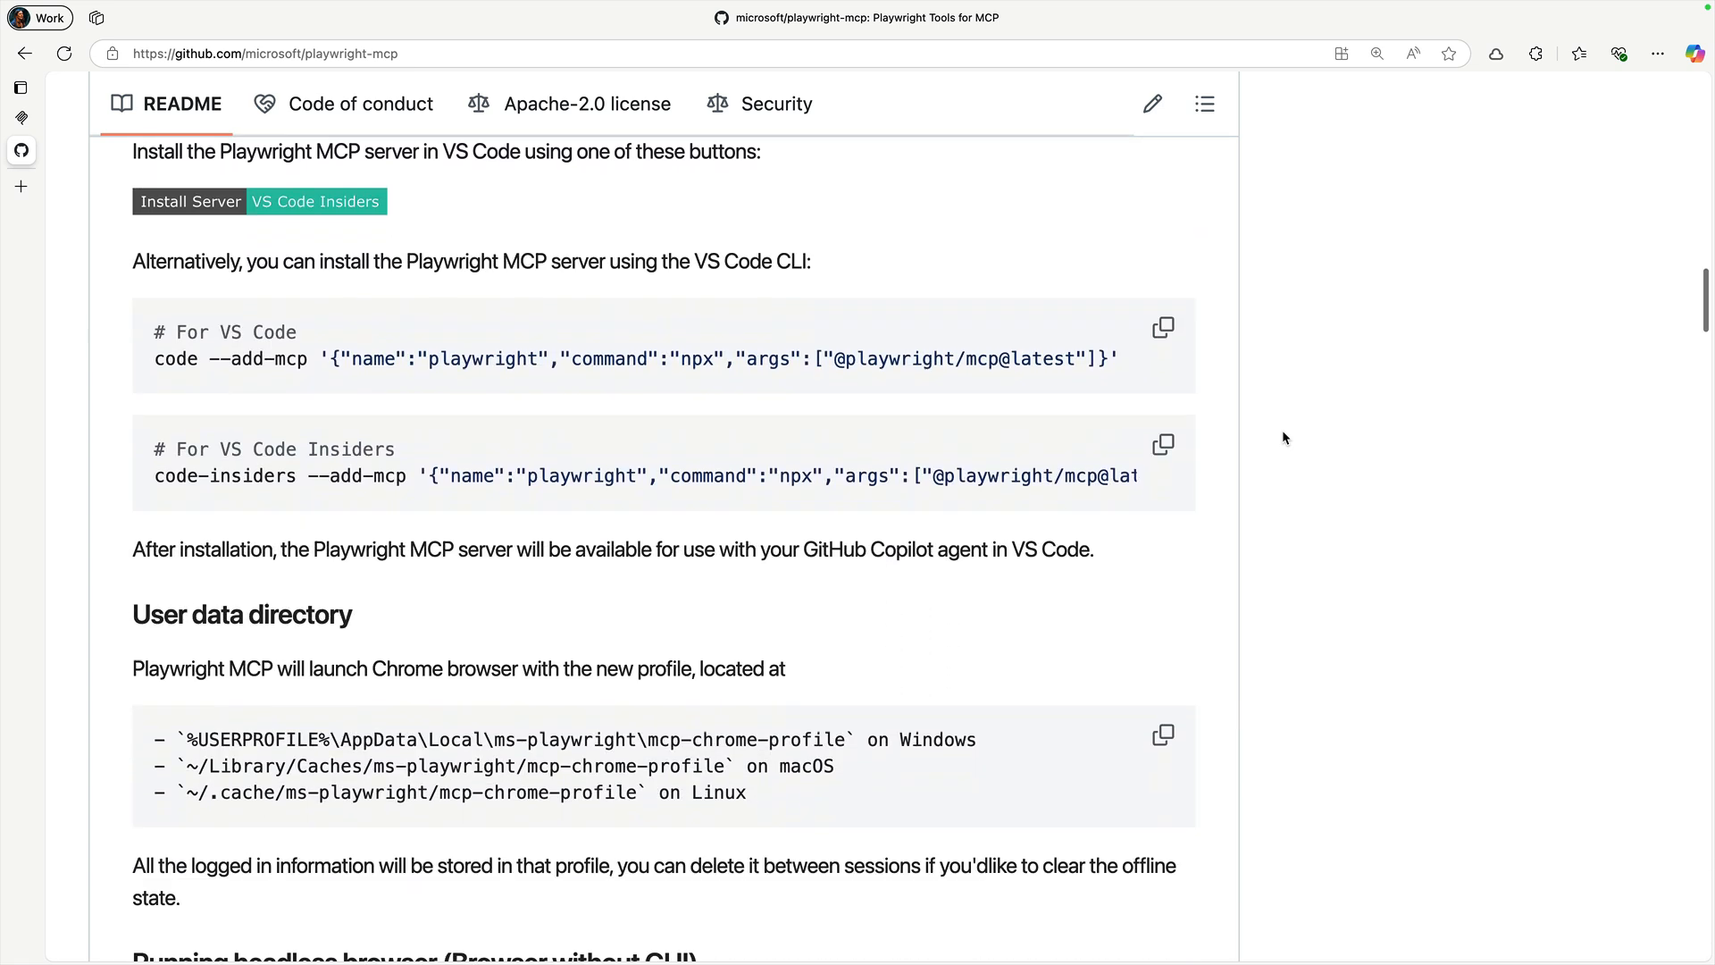
pyautogui.scroll(-3)
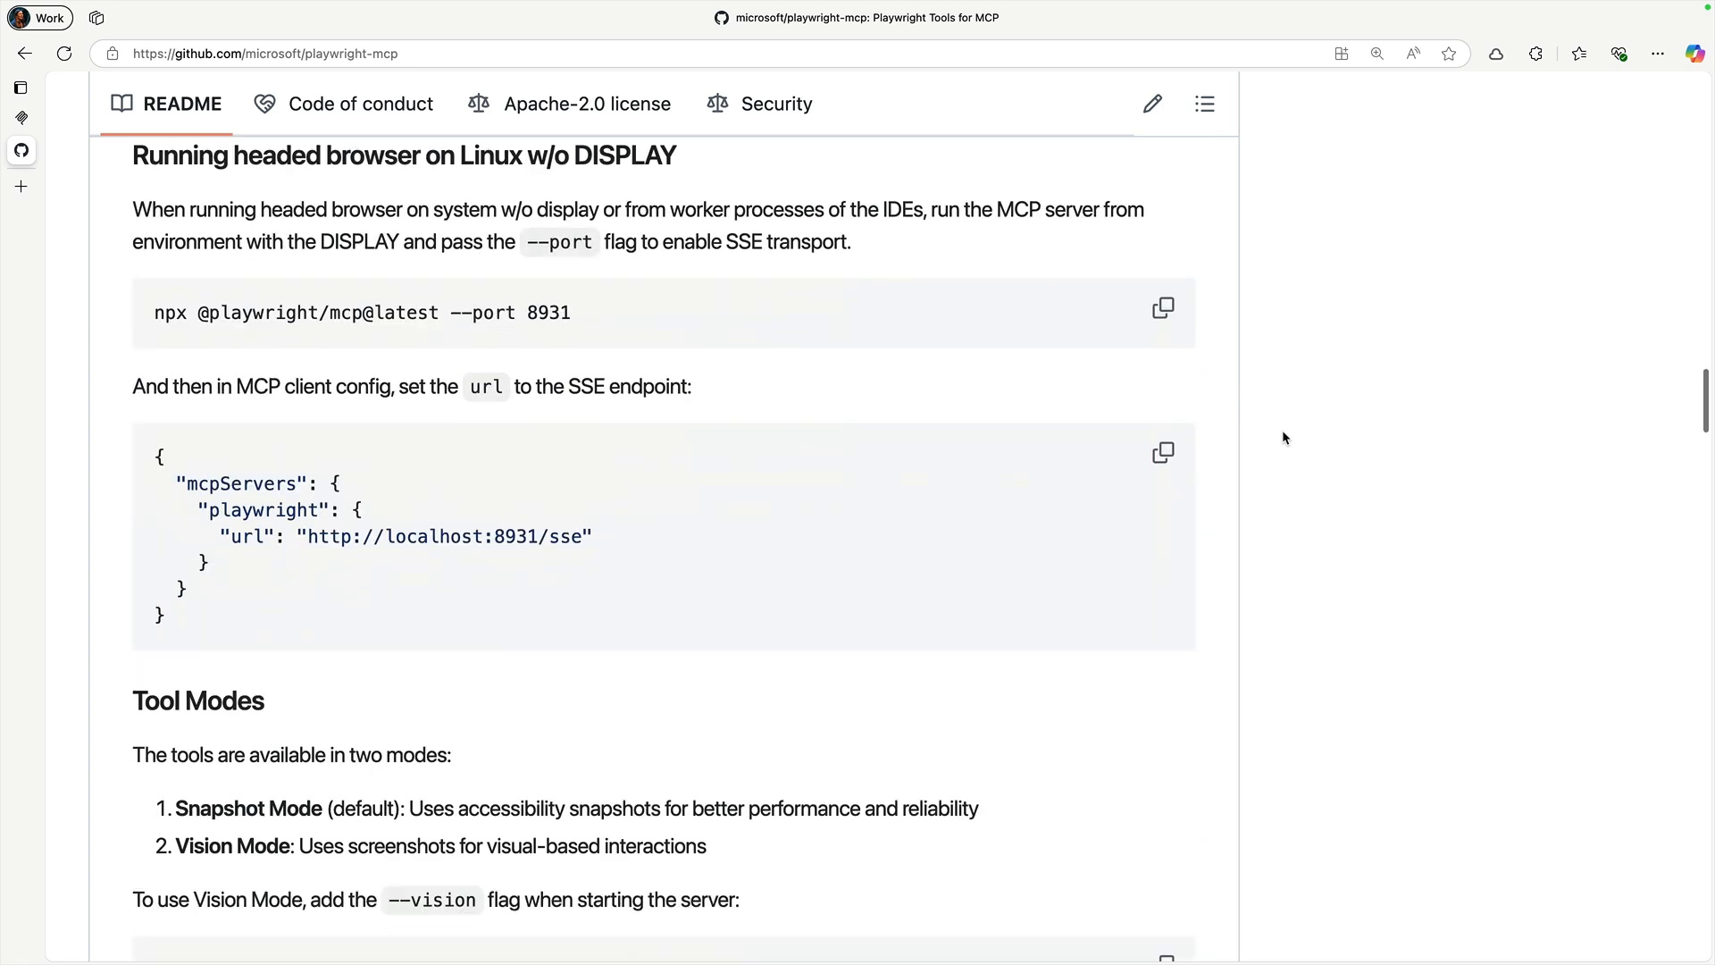
pyautogui.scroll(-3)
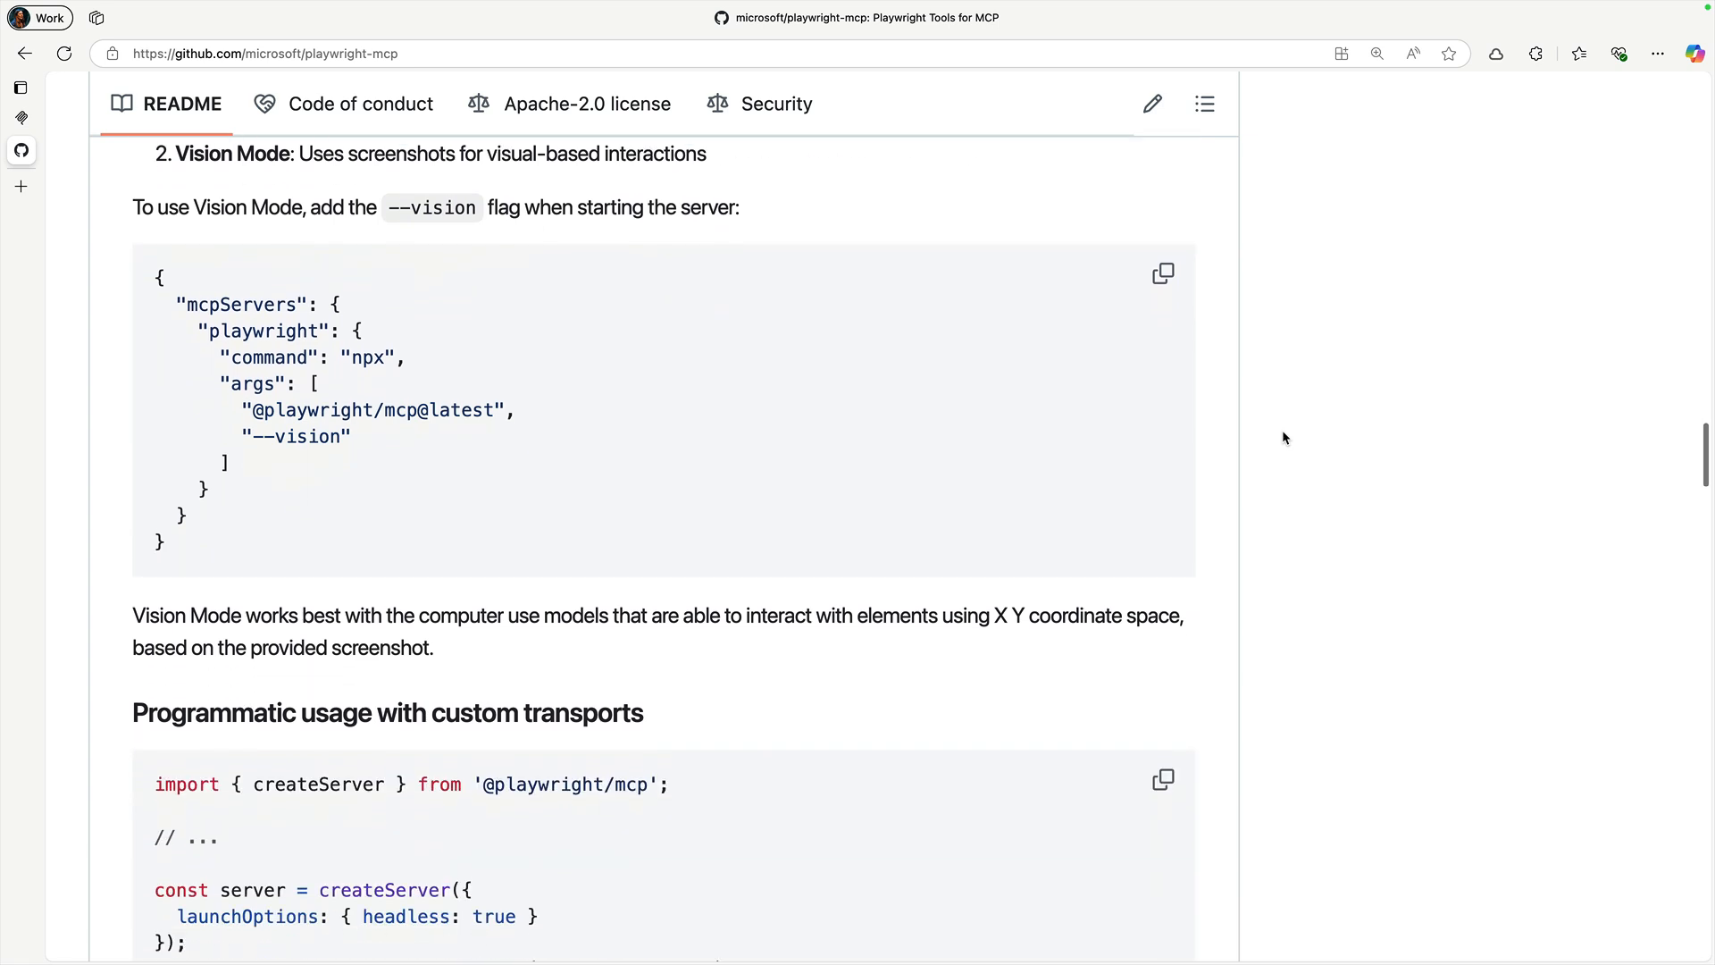
pyautogui.scroll(-3)
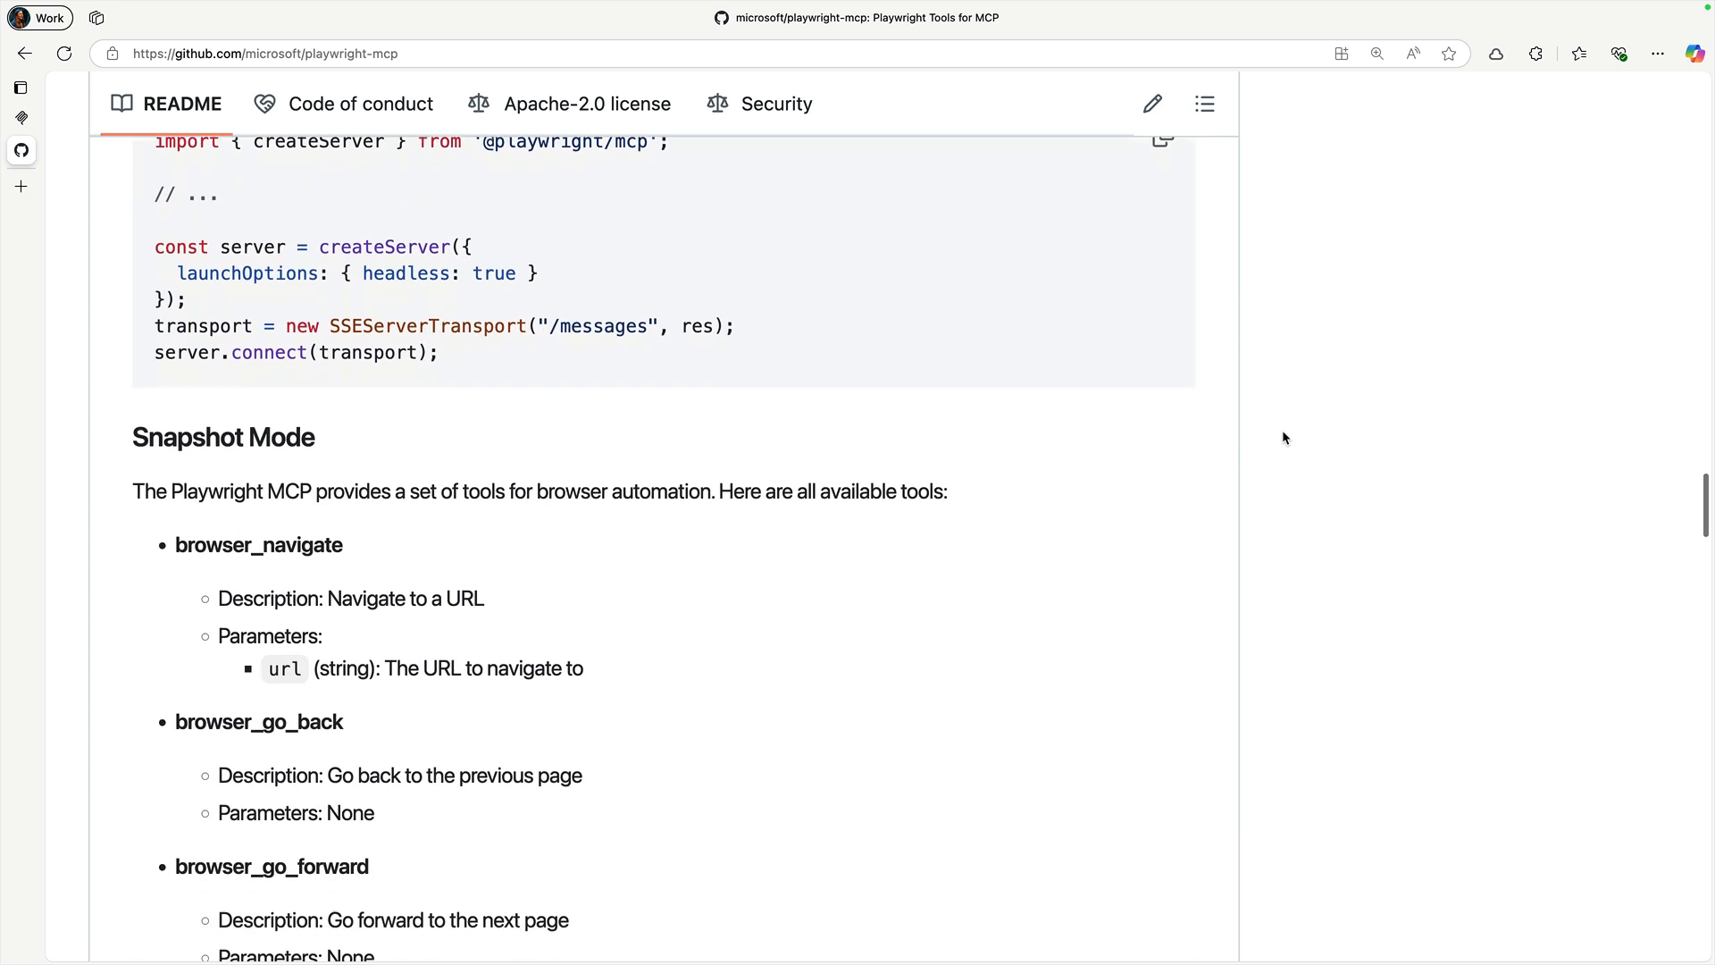
pyautogui.scroll(-3)
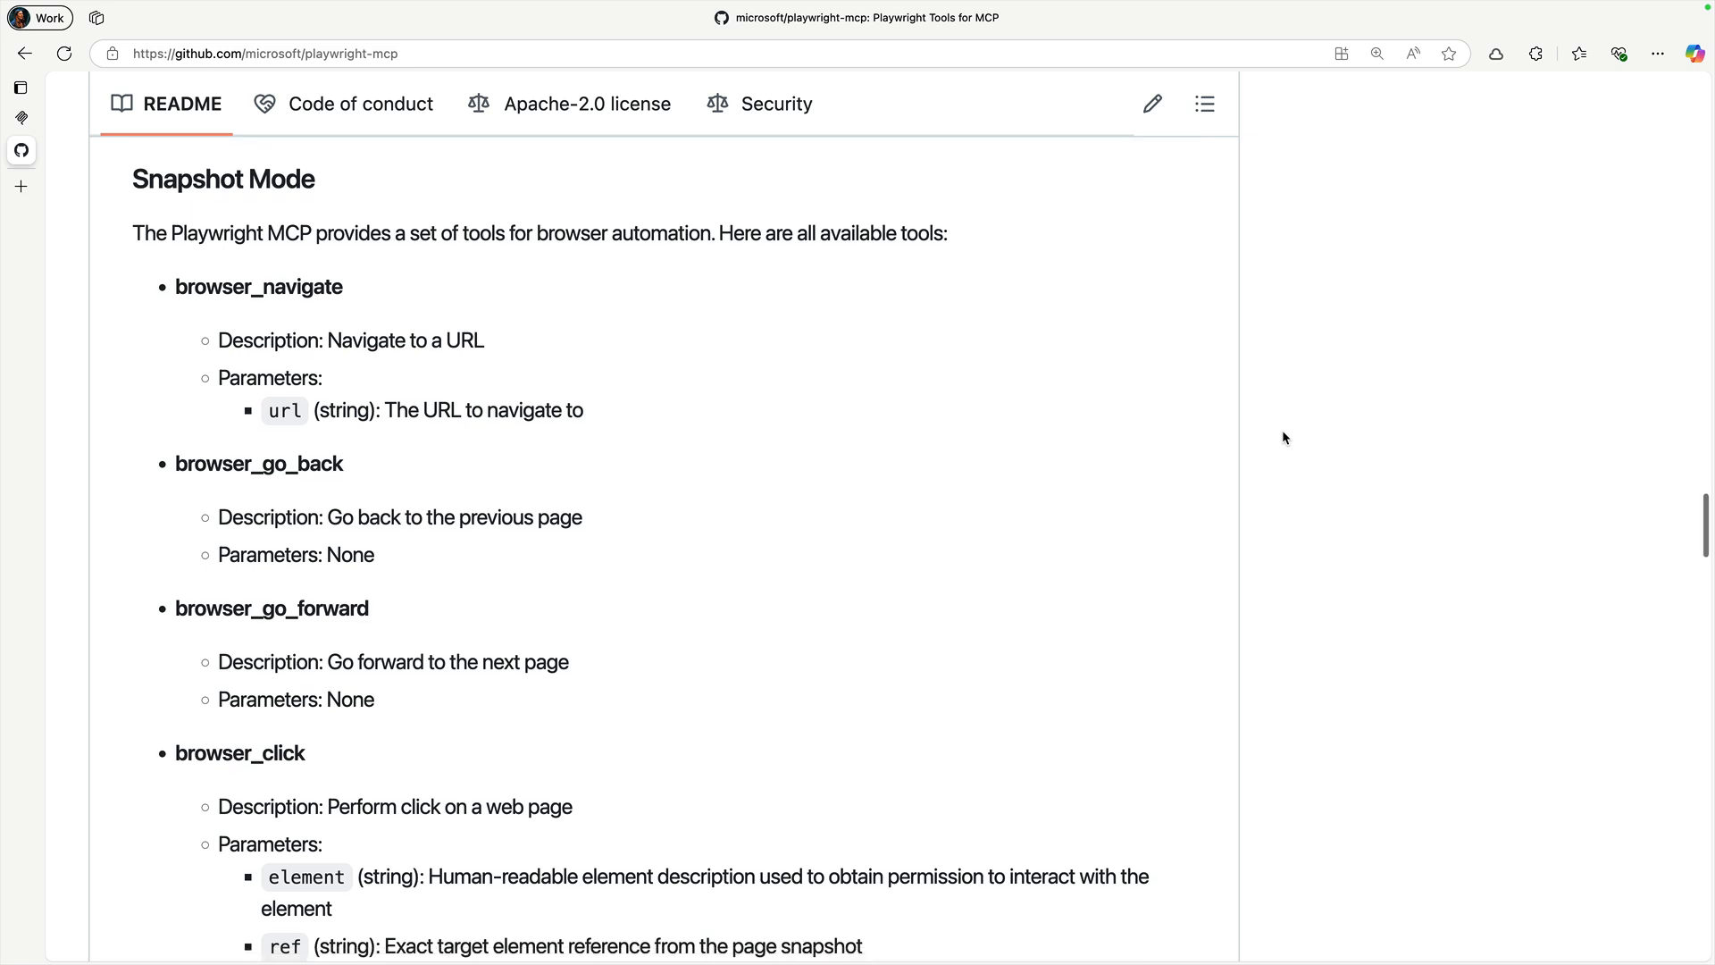
pyautogui.scroll(-3)
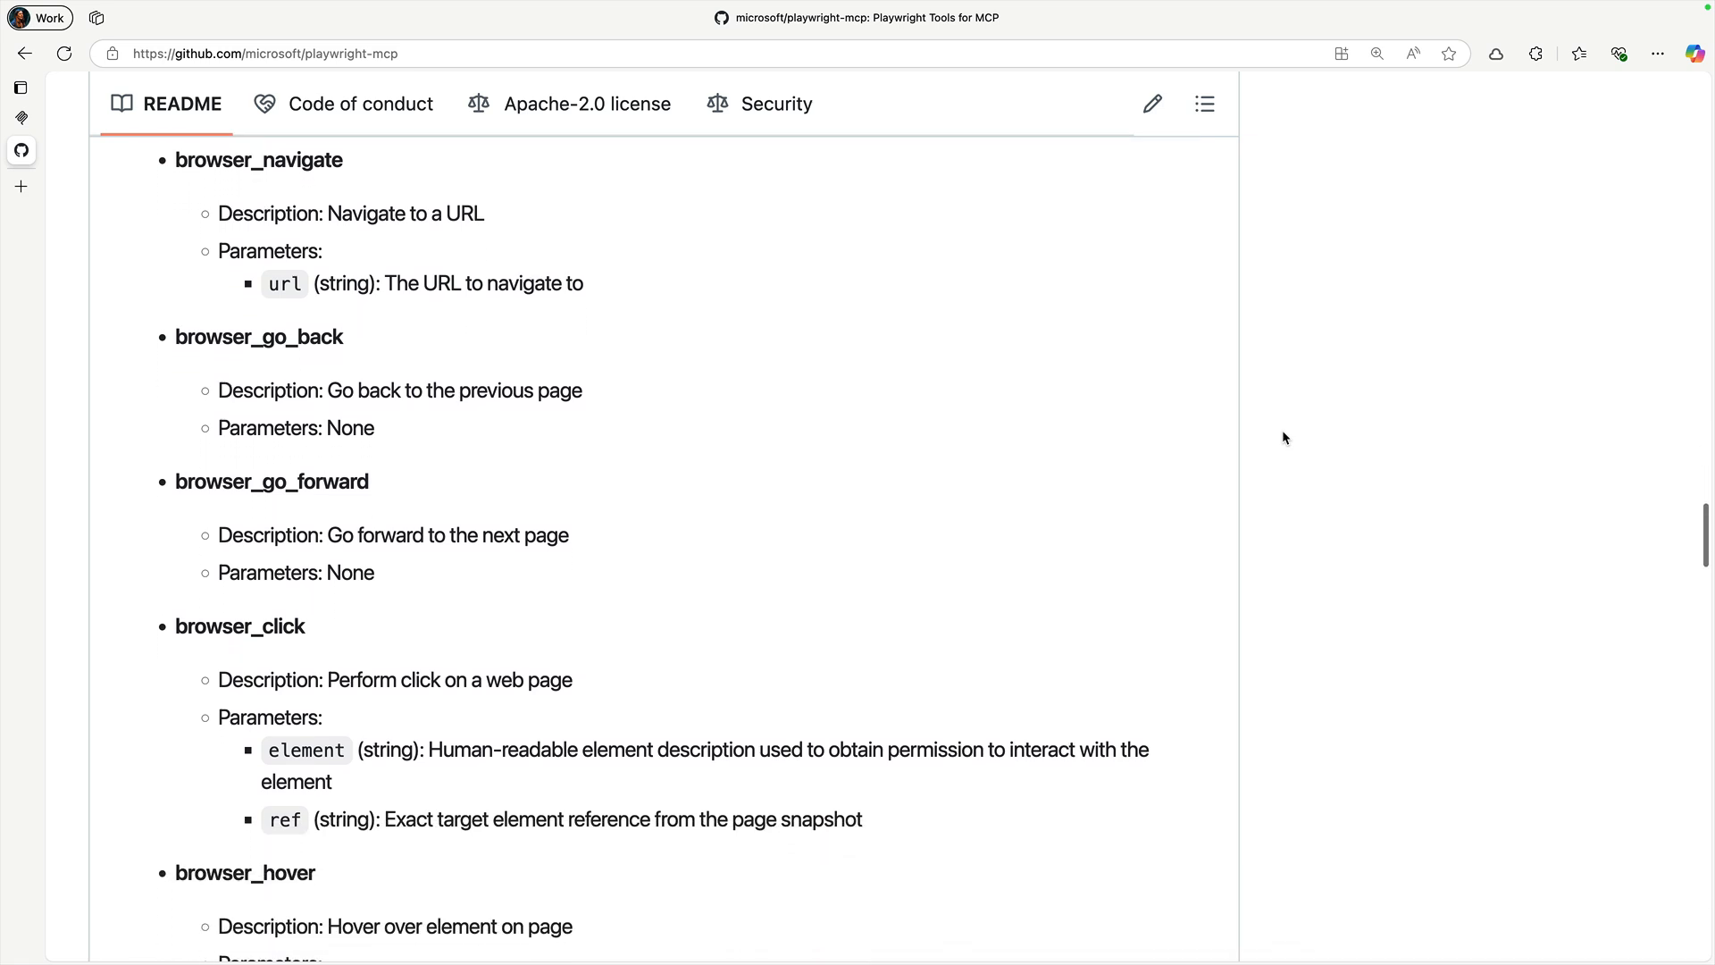
pyautogui.scroll(-3)
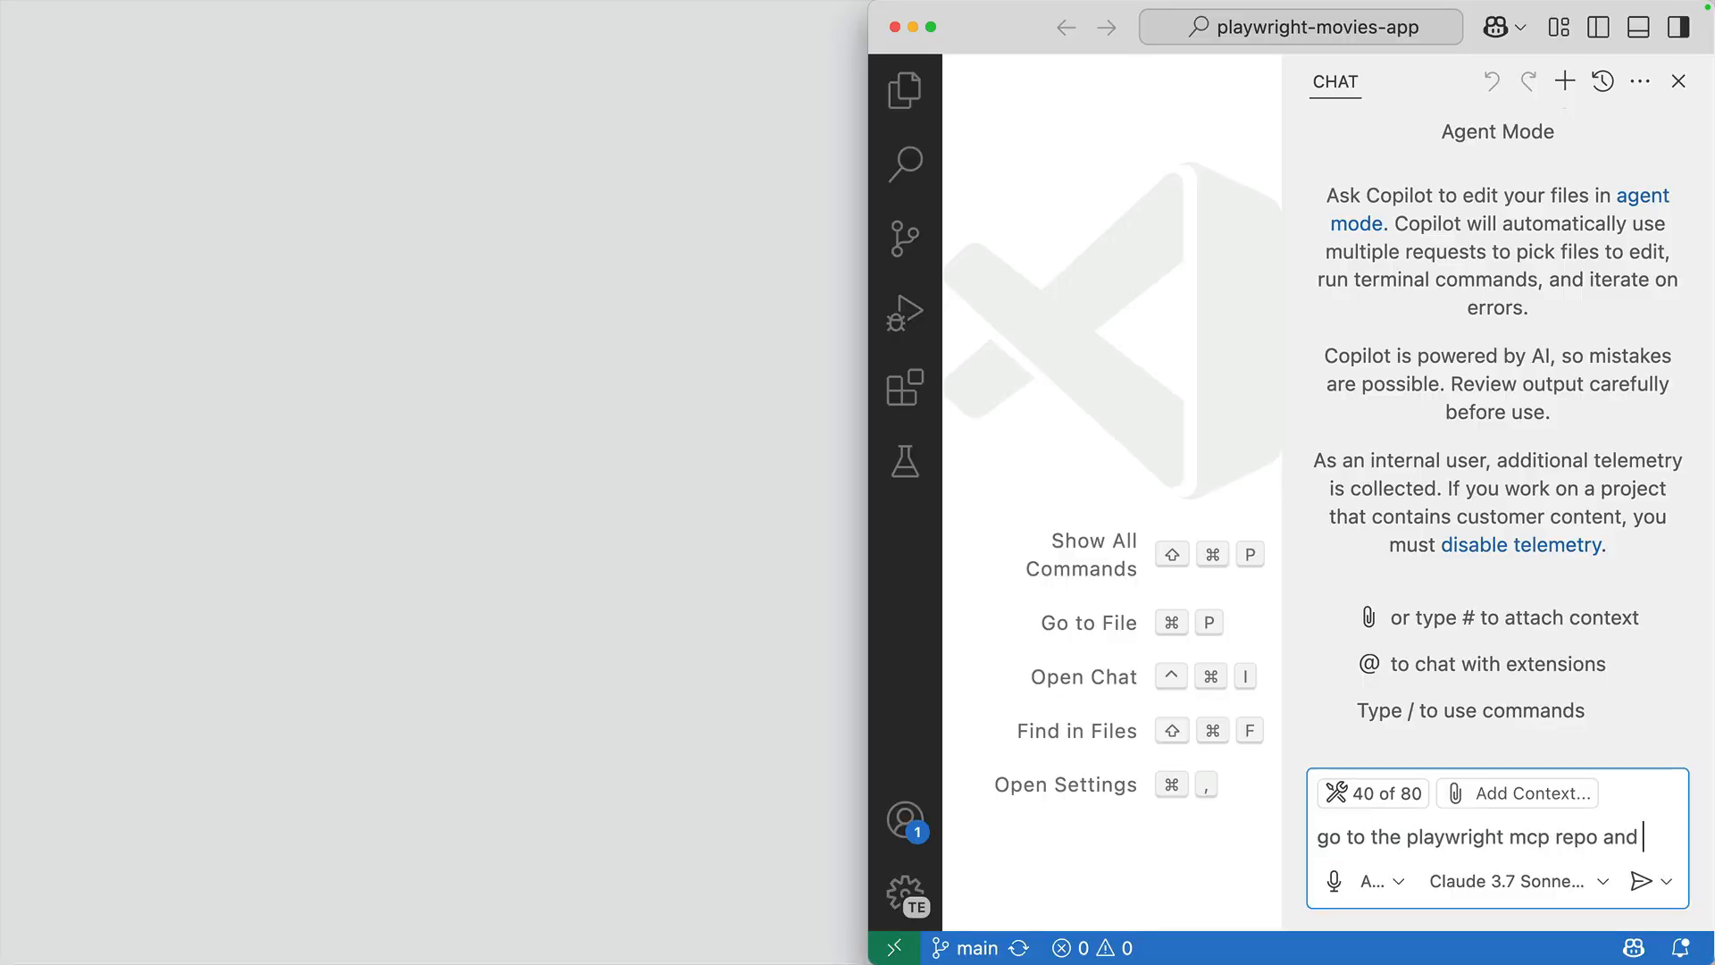
# Send Copilot agent the request to visit the playwright mcp repo and star it
pyautogui.click(1641, 881)
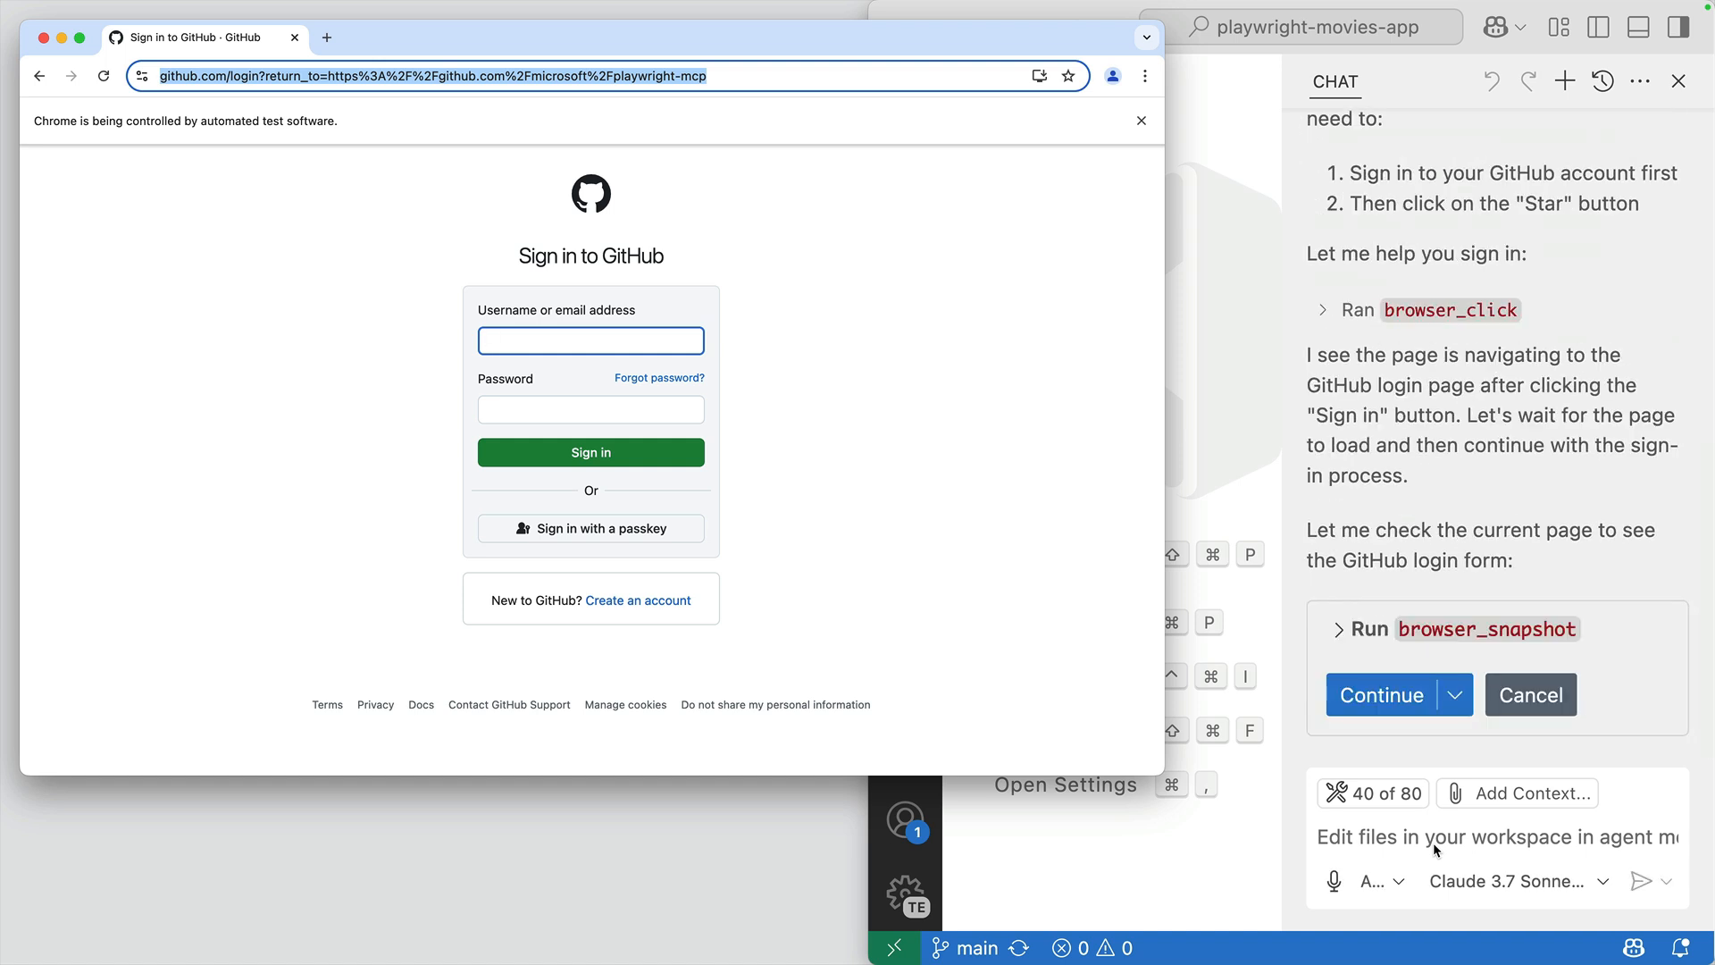
pyautogui.moveTo(1385, 723)
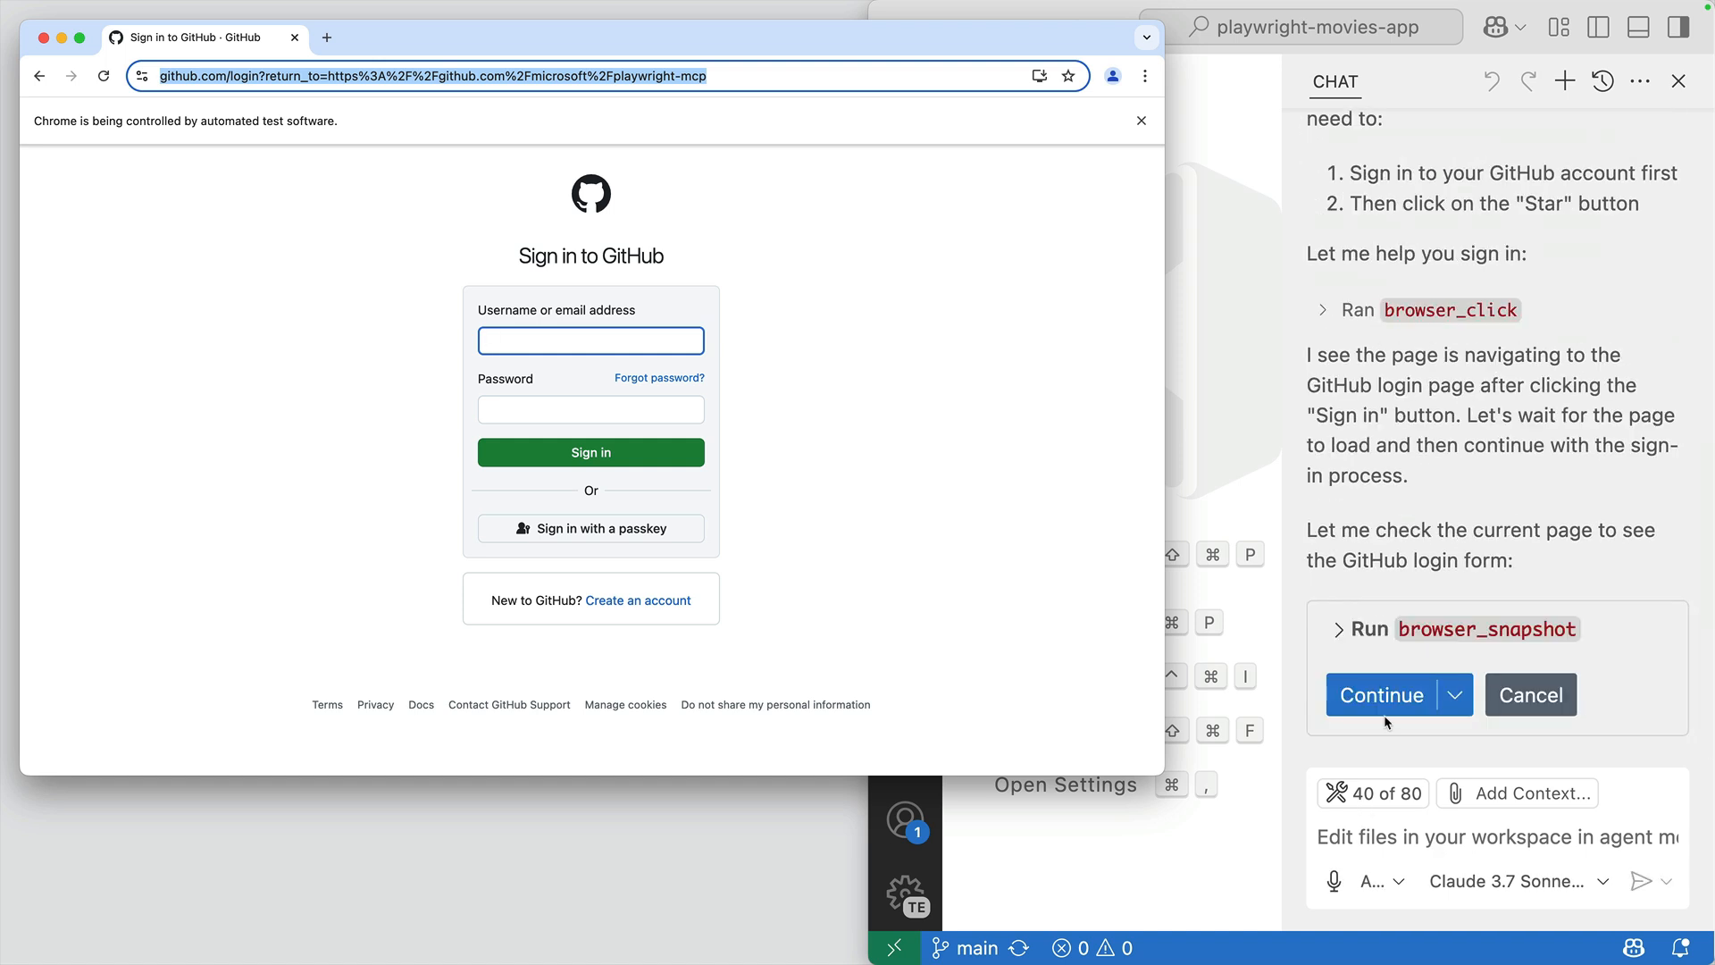
# Approve the browser_snapshot tool and read the agent's advice to sign in manually
pyautogui.click(1382, 695)
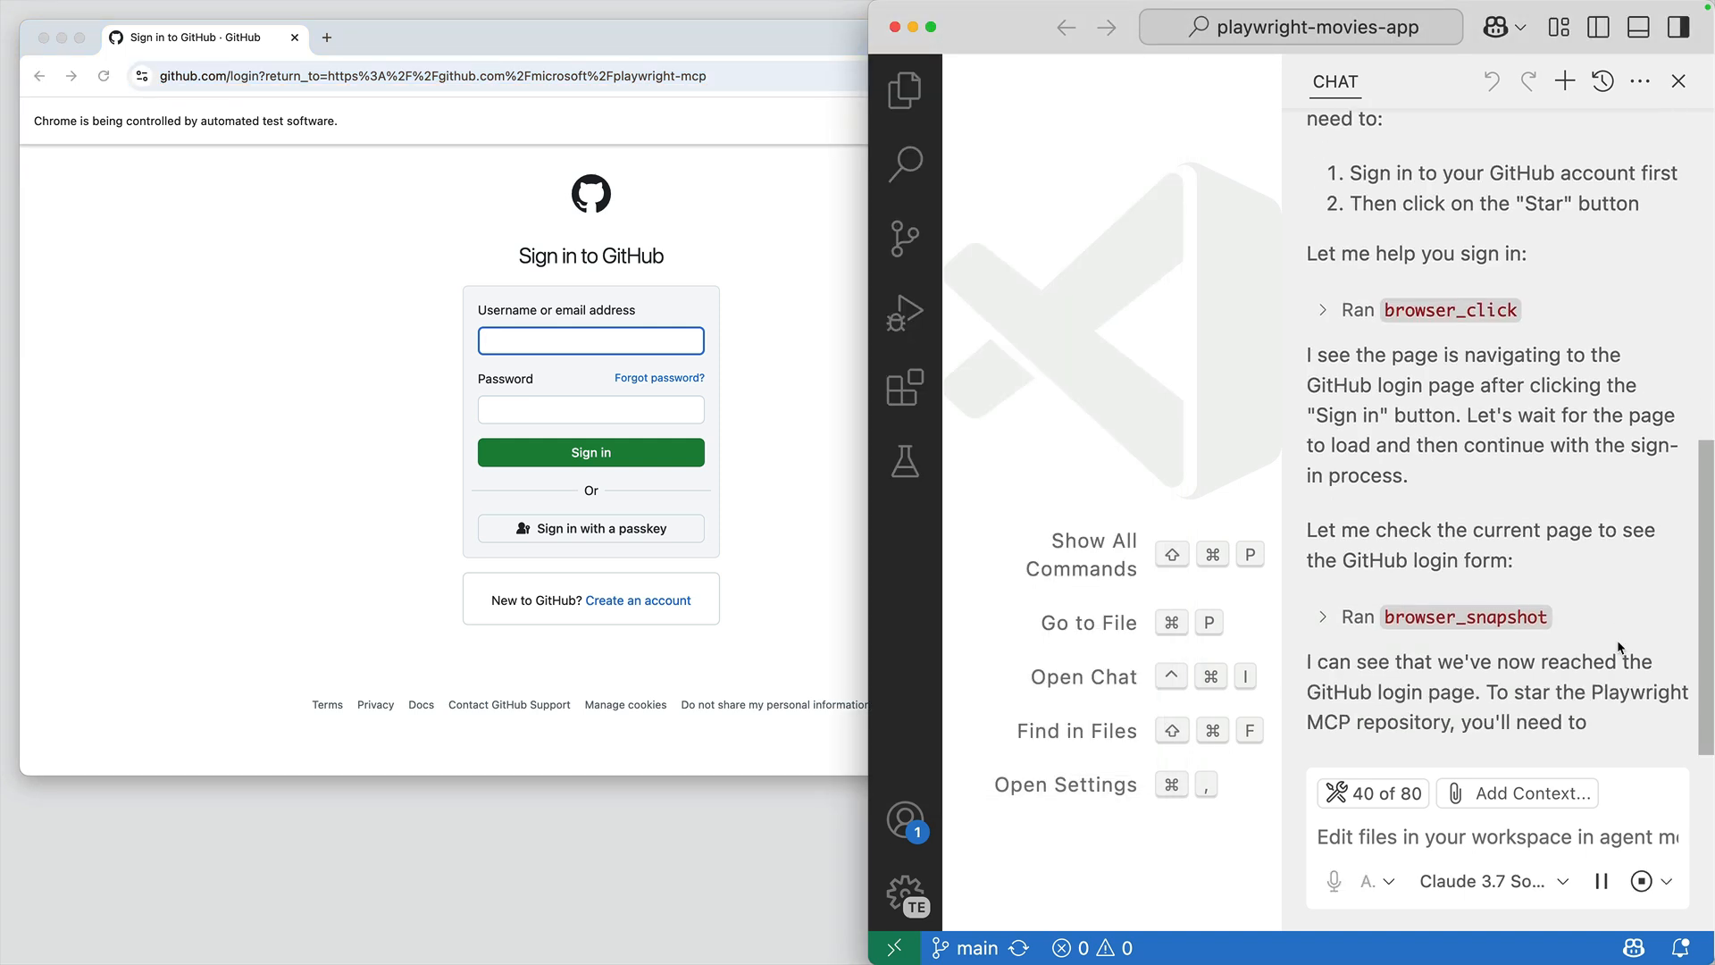
pyautogui.scroll(-3)
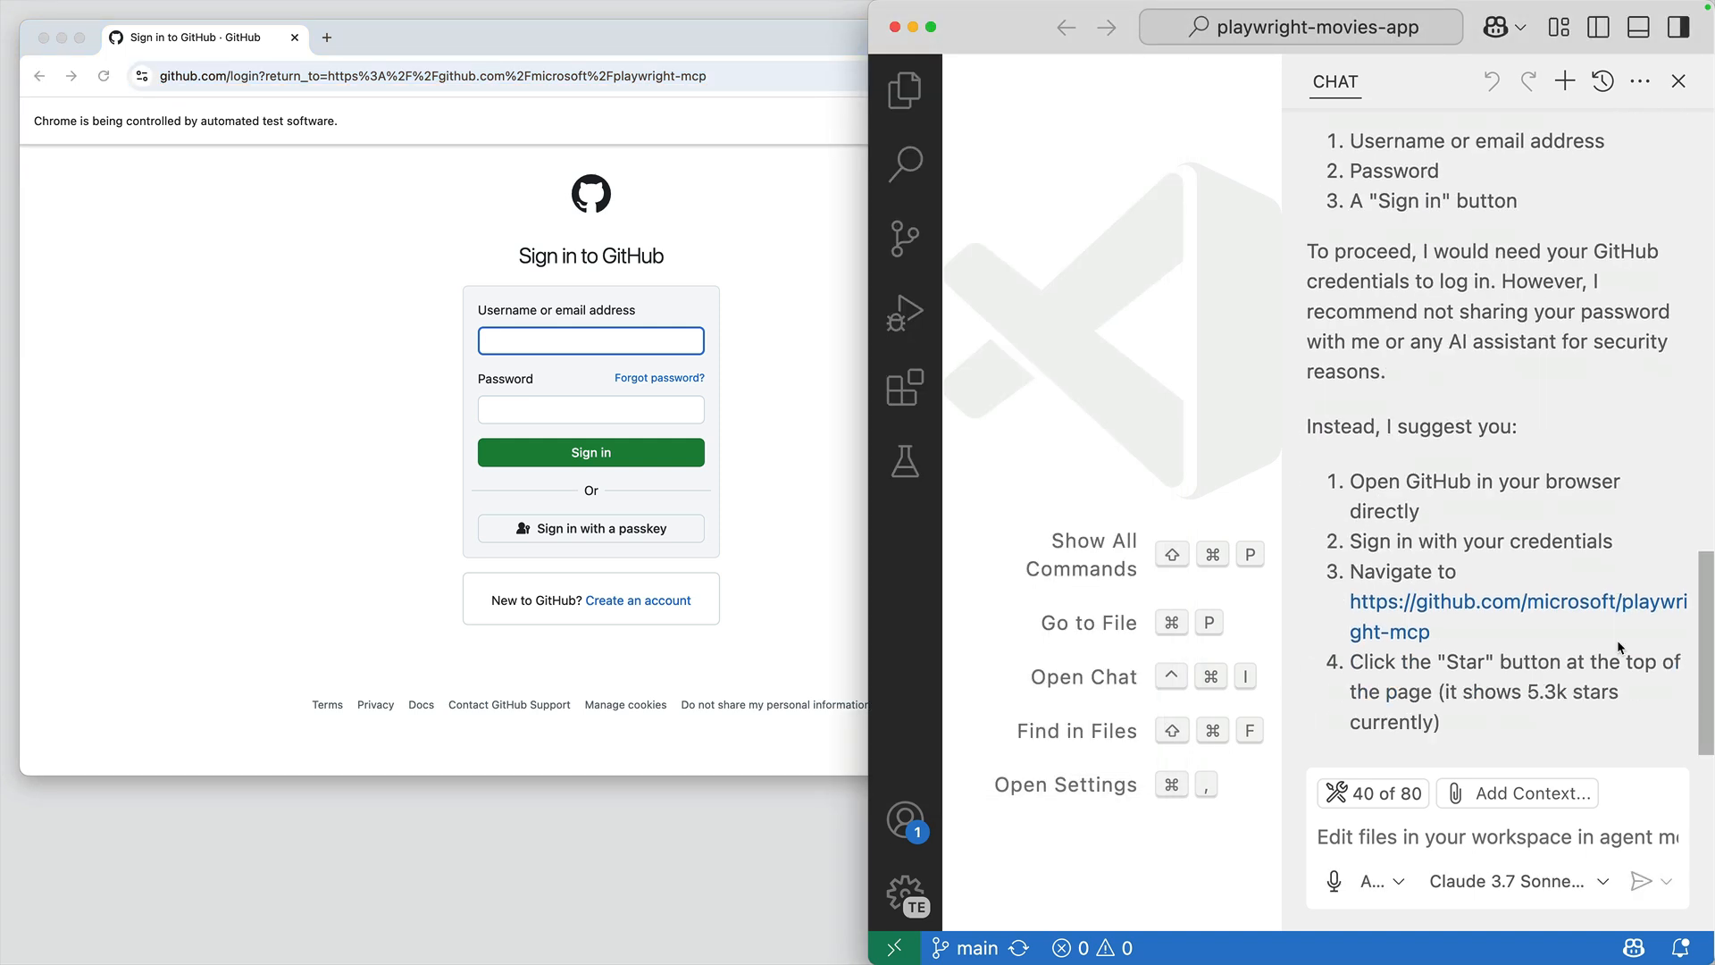
pyautogui.scroll(-3)
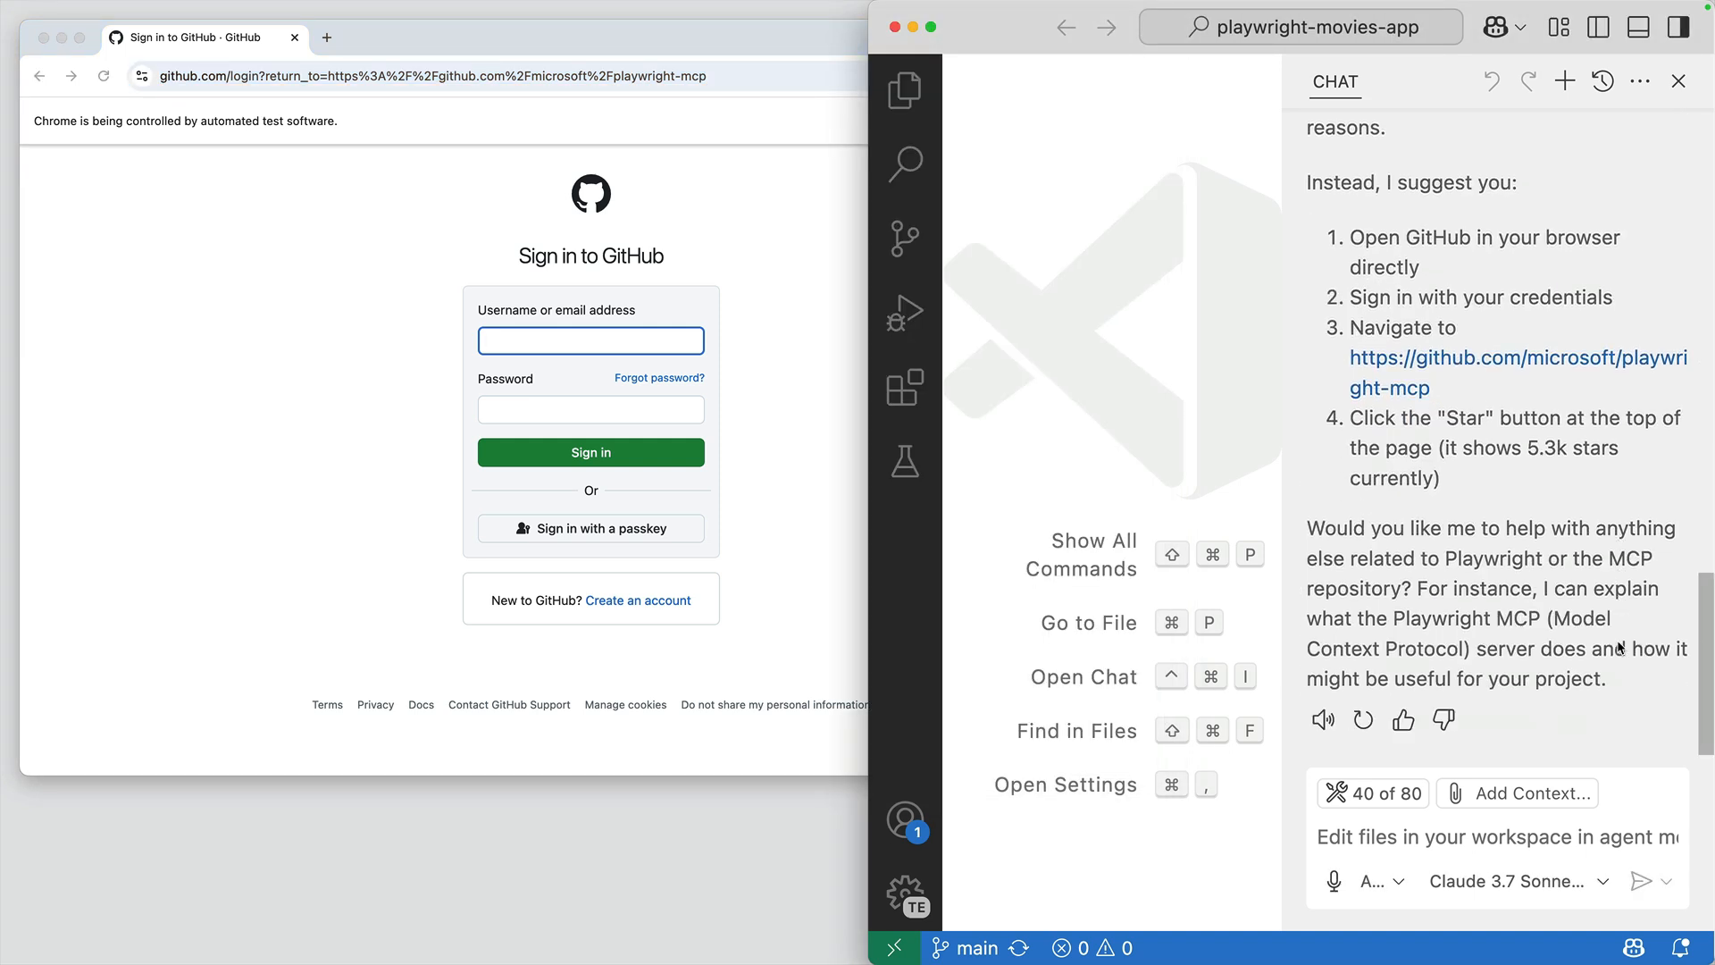
pyautogui.moveTo(1540, 576)
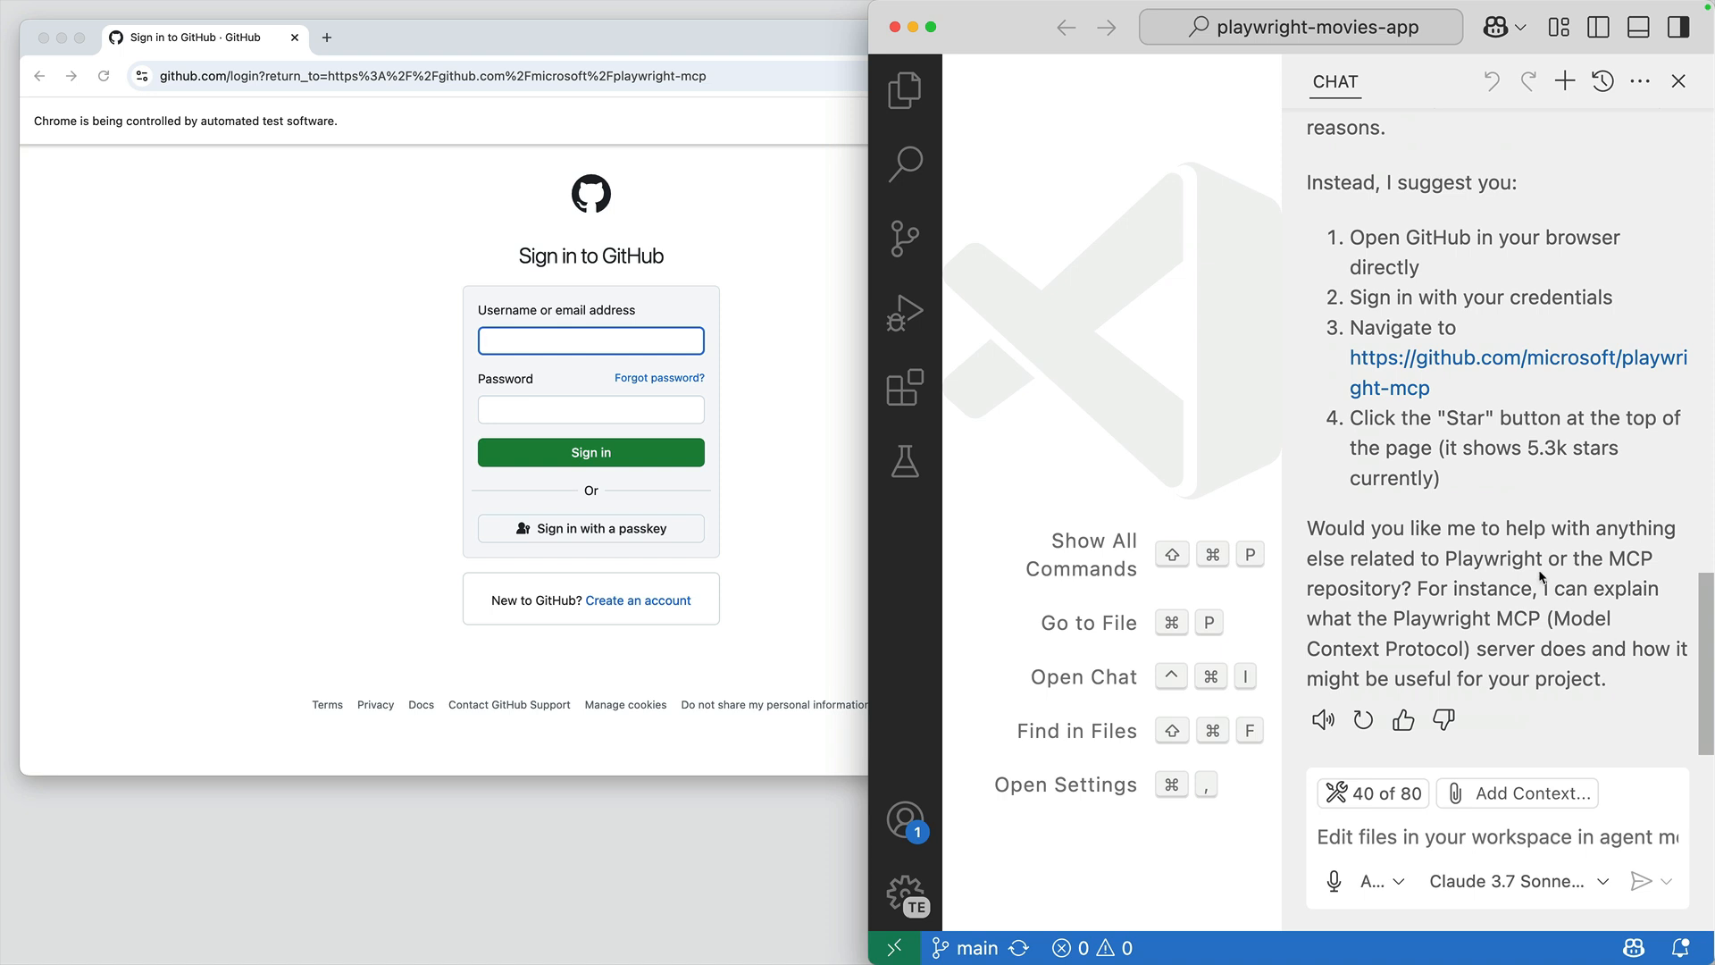
pyautogui.scroll(3)
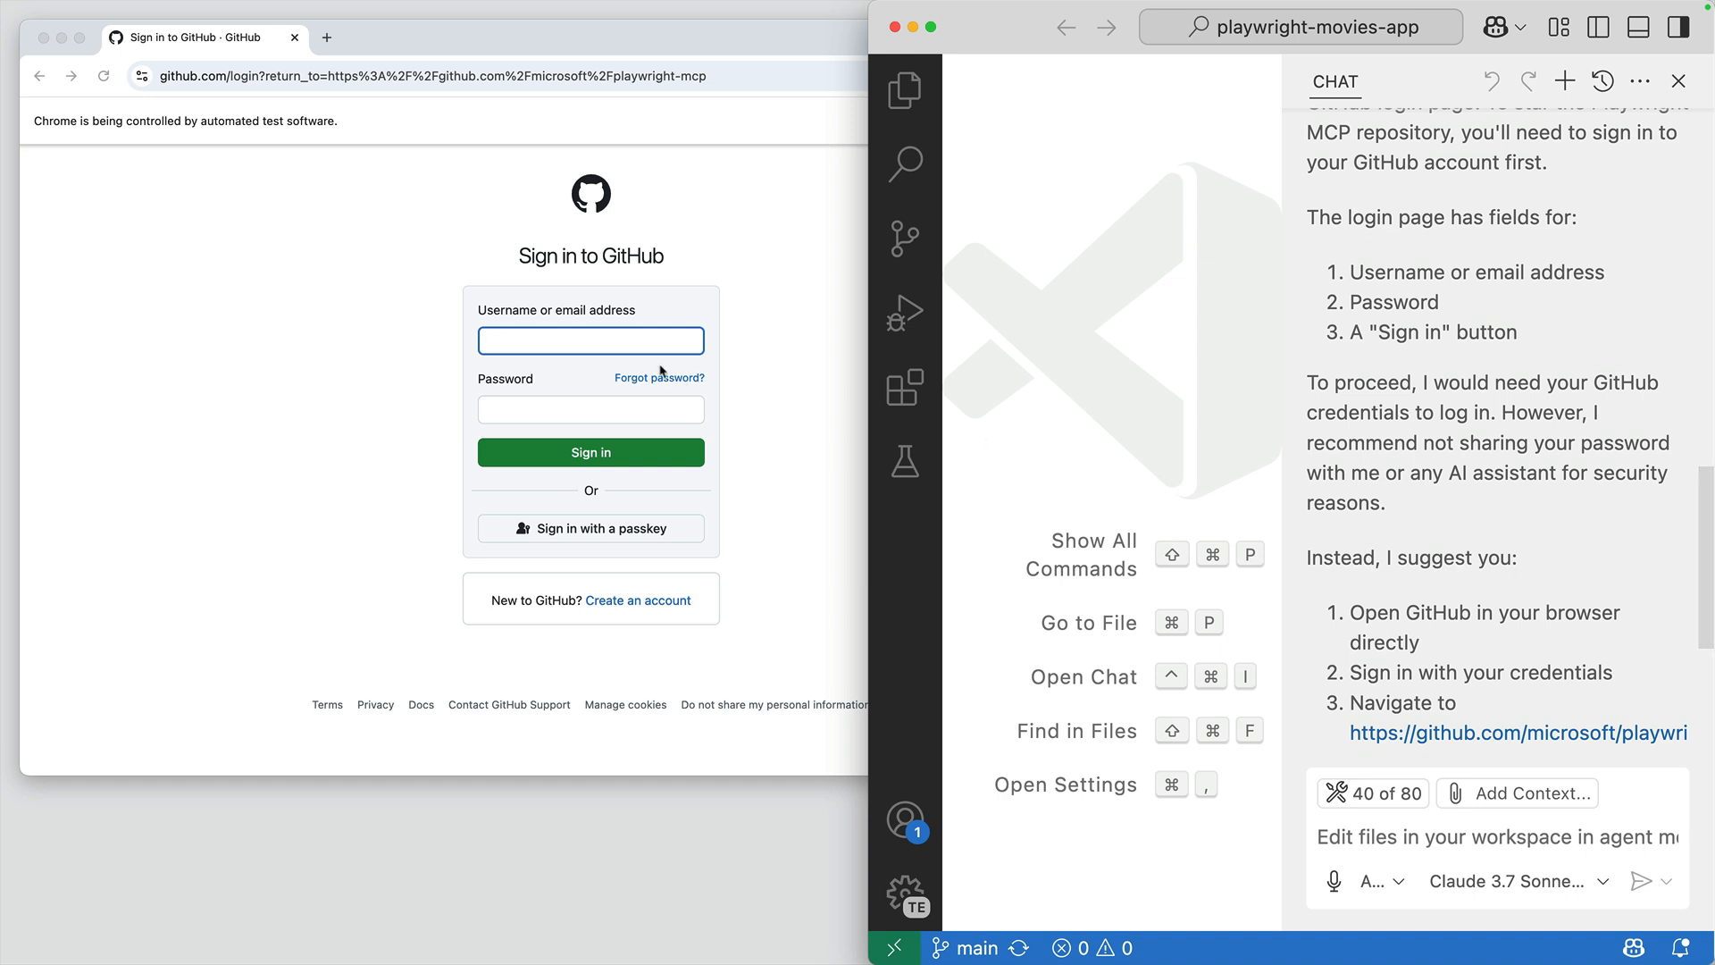
# Sign in to GitHub as debs-o, then ask Copilot to 'please star the repo'
pyautogui.write('debs-o')
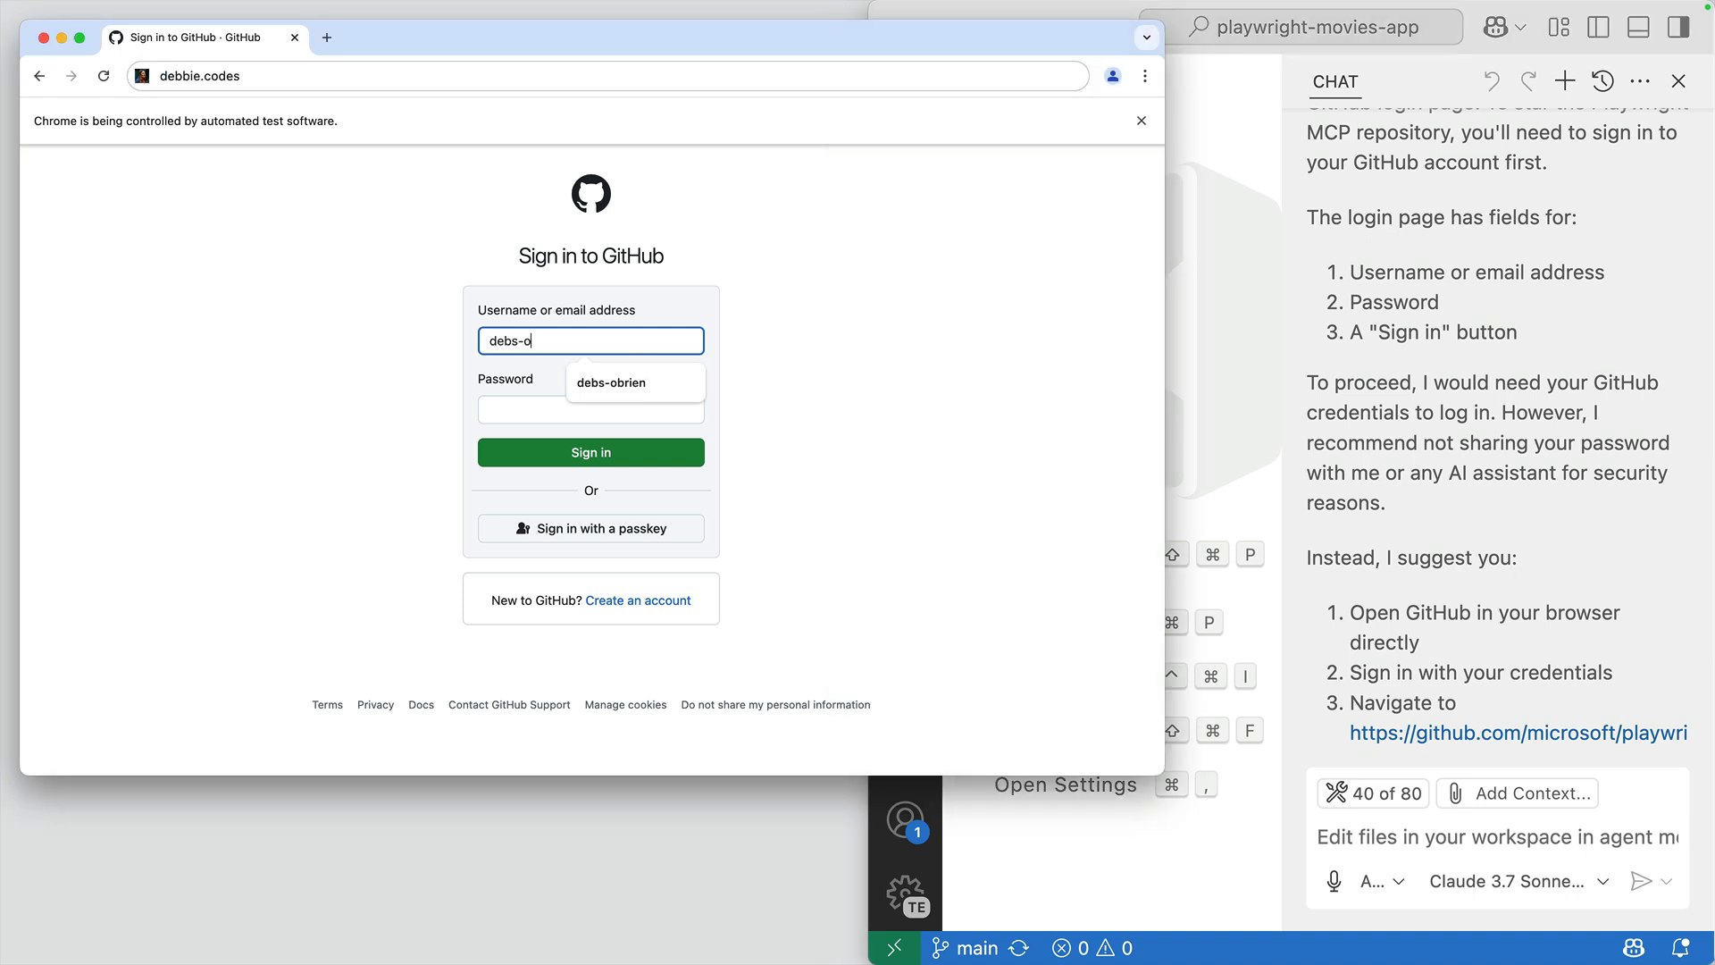
pyautogui.click(589, 409)
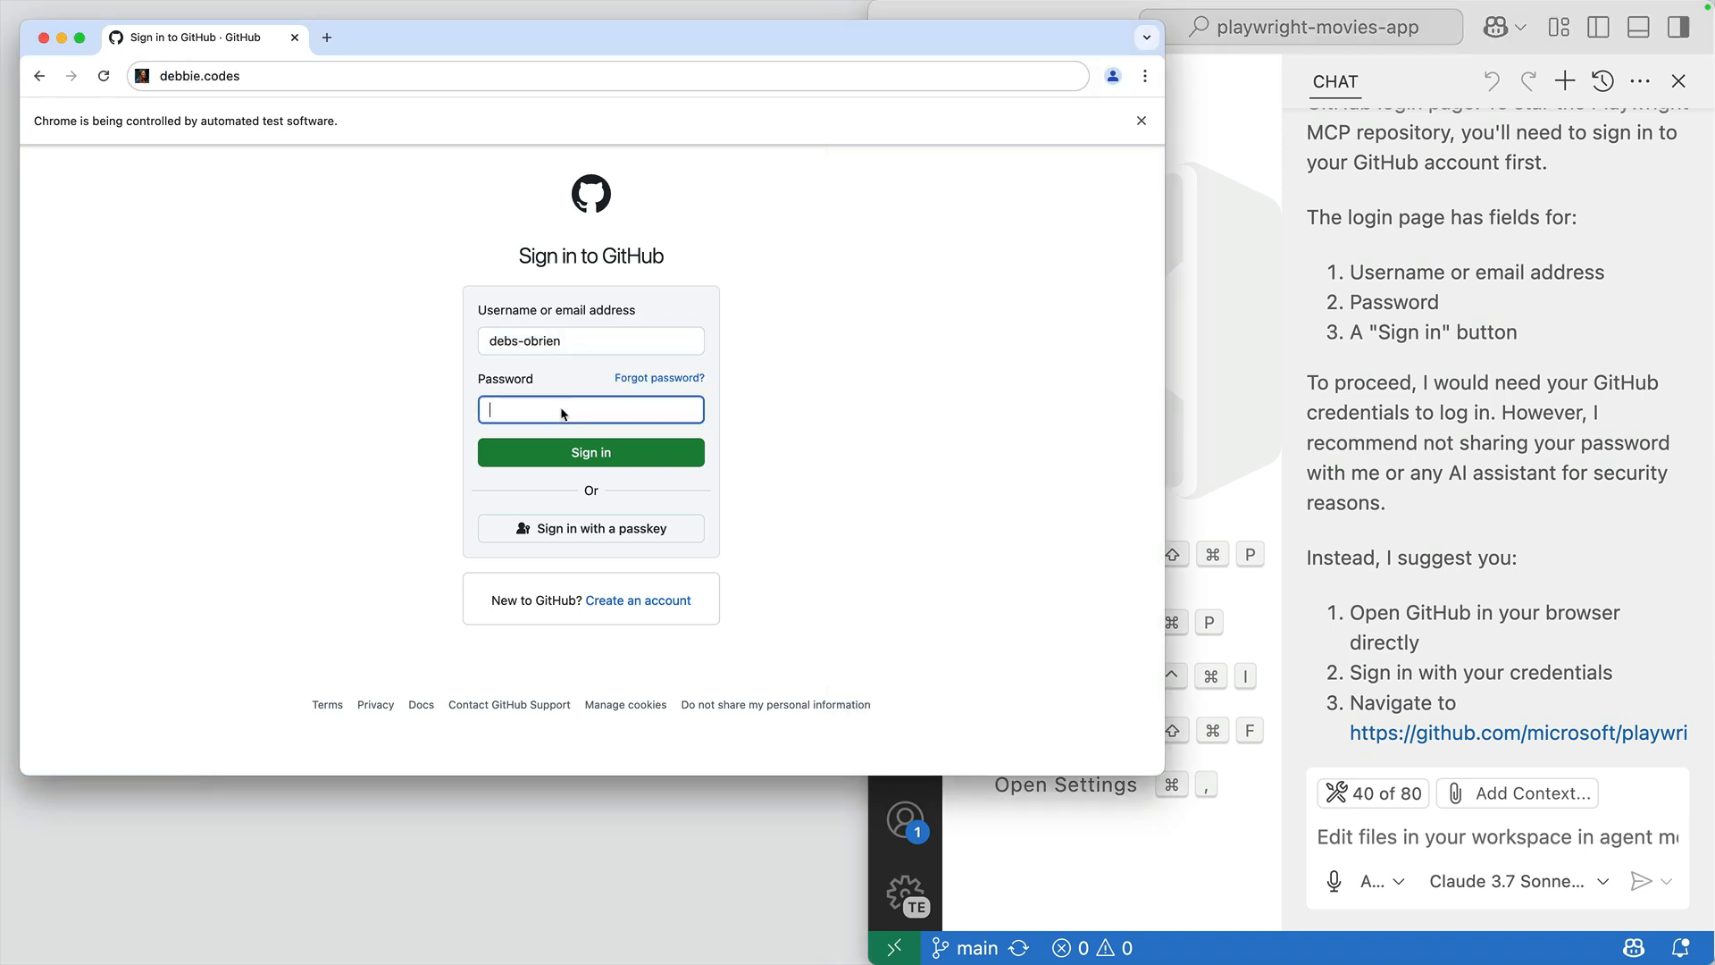
pyautogui.click(590, 453)
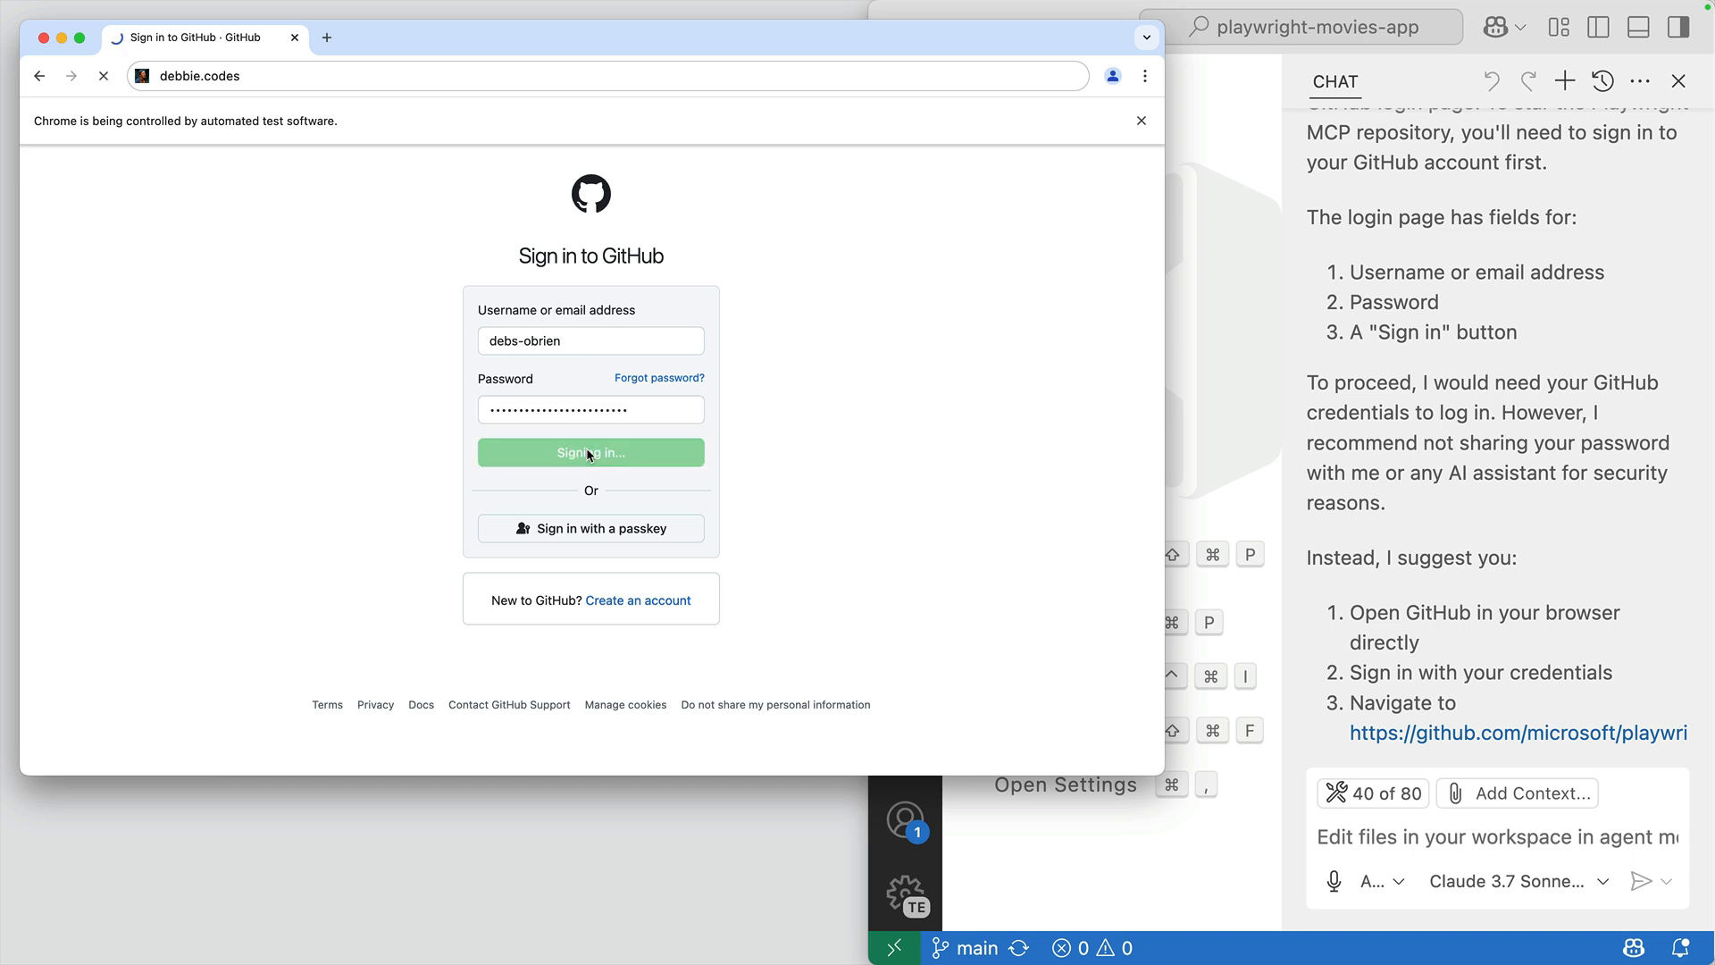
pyautogui.click(589, 452)
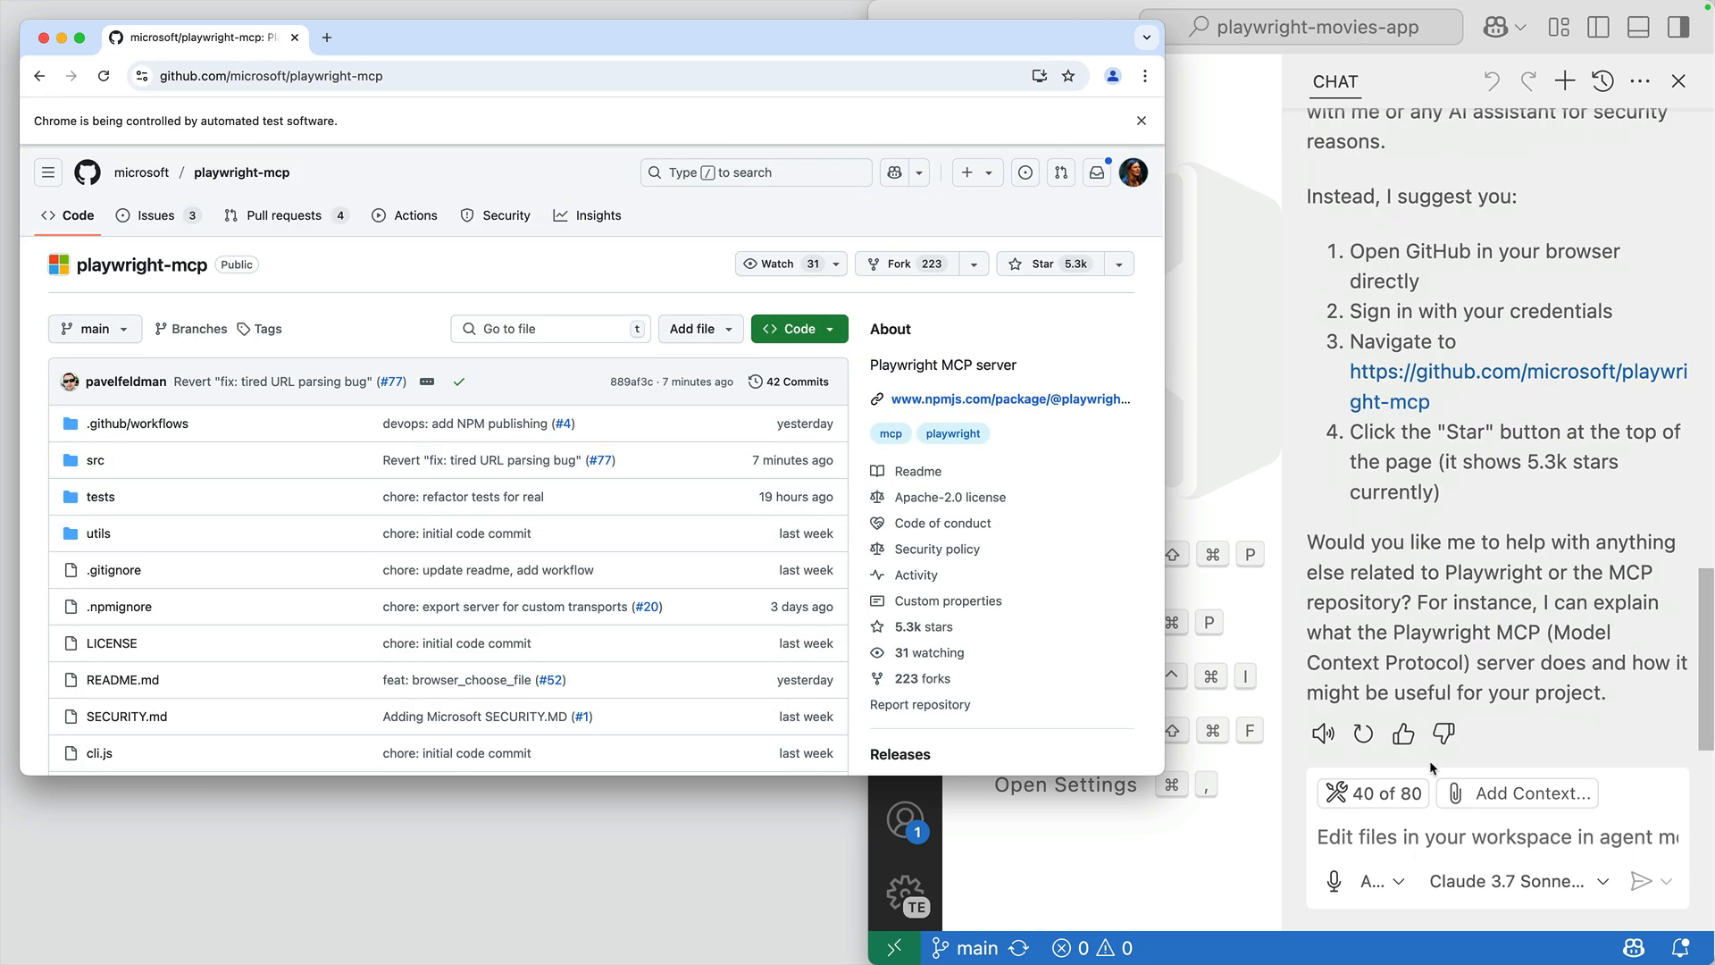
pyautogui.click(1644, 881)
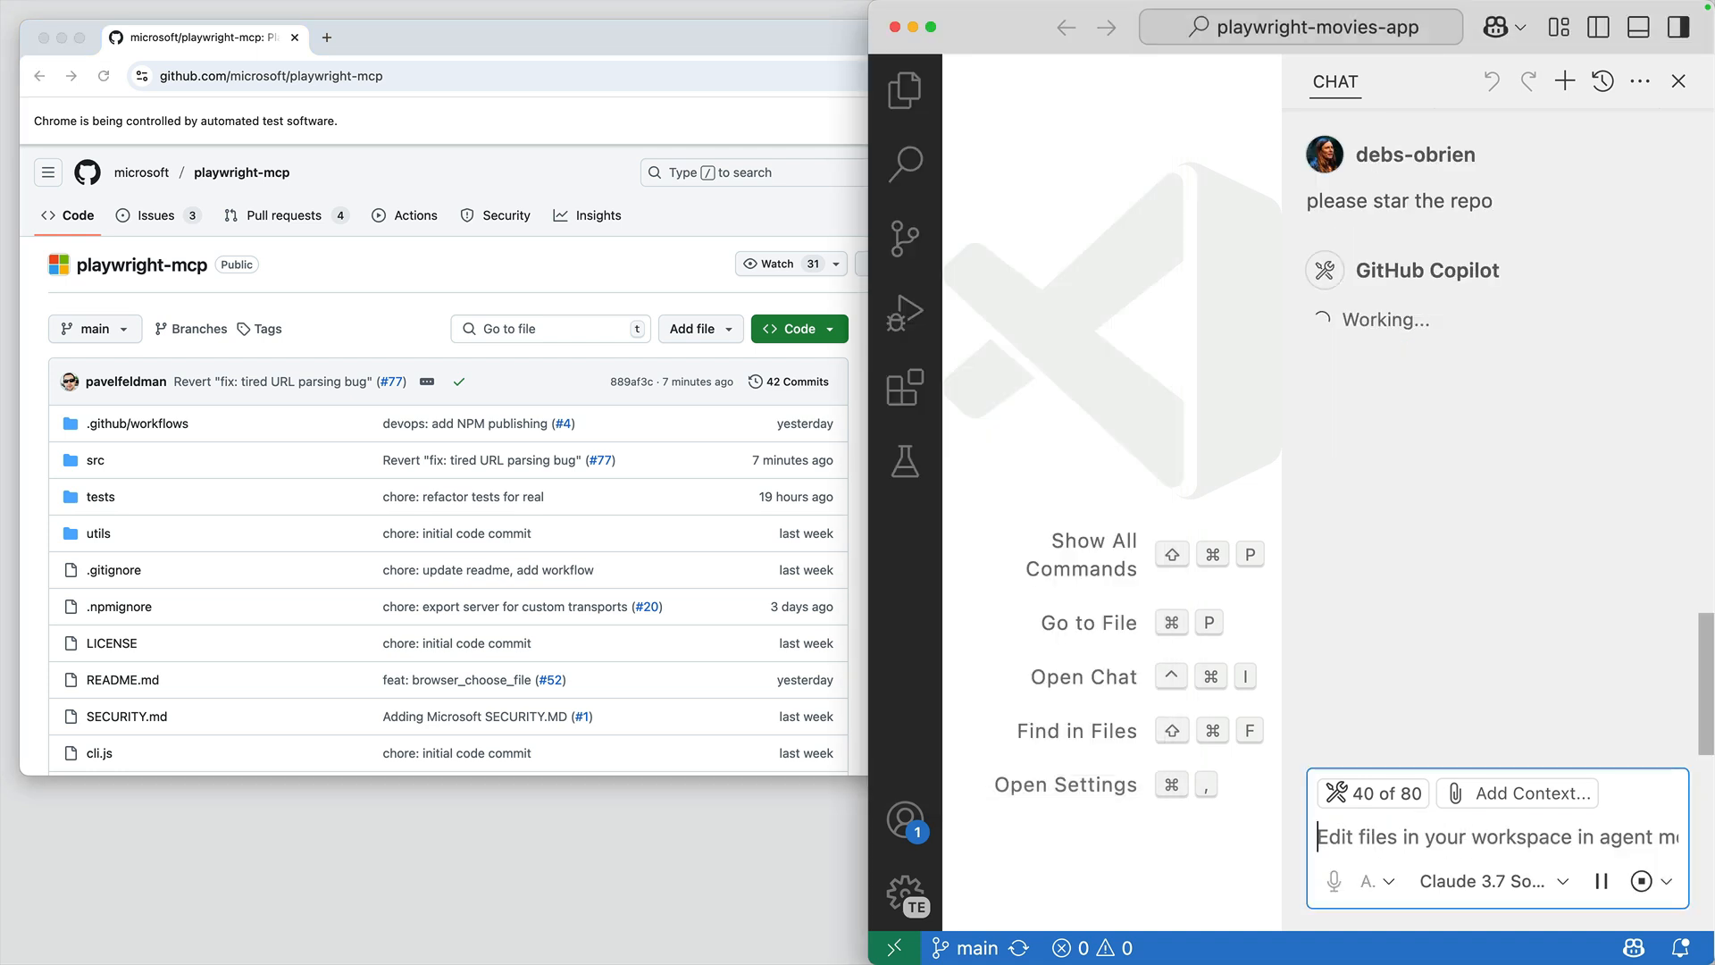